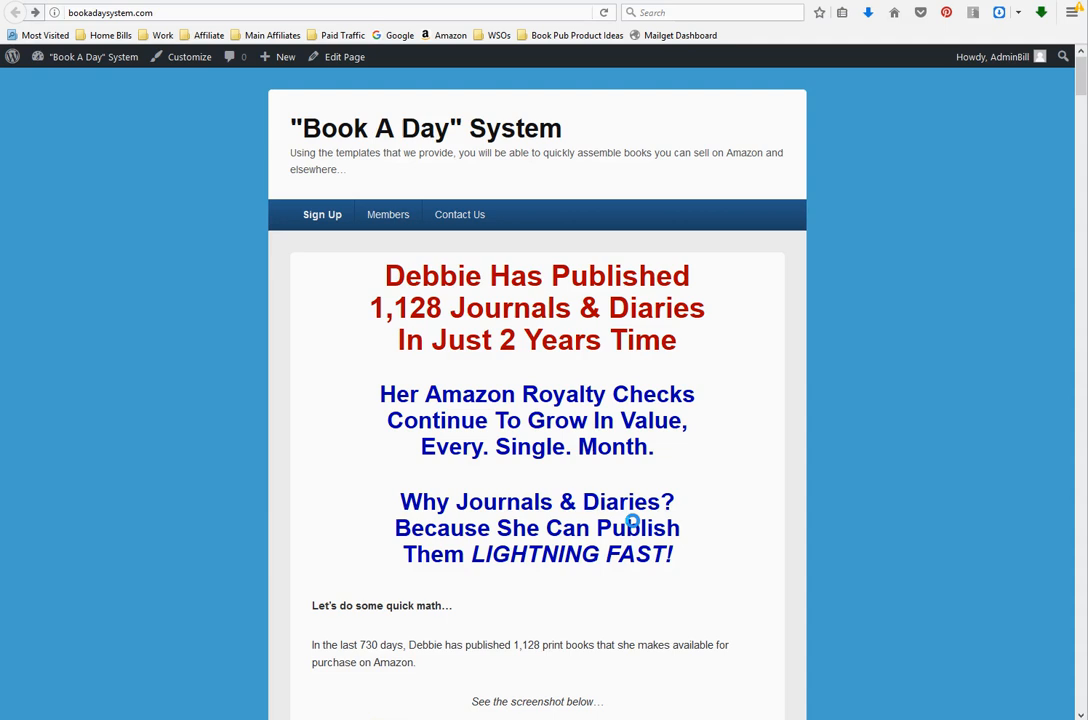
pyautogui.moveTo(673, 162)
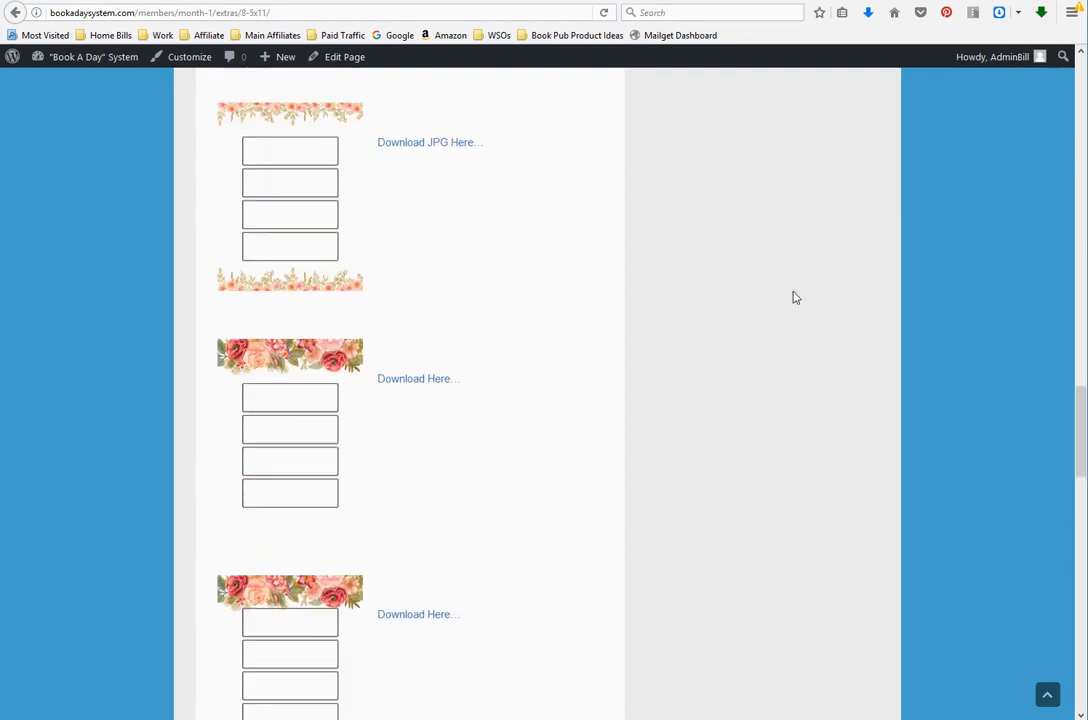
# Scroll through the meal planner downloads on the members-area 8.5×11 Extras page
pyautogui.scroll(-3)
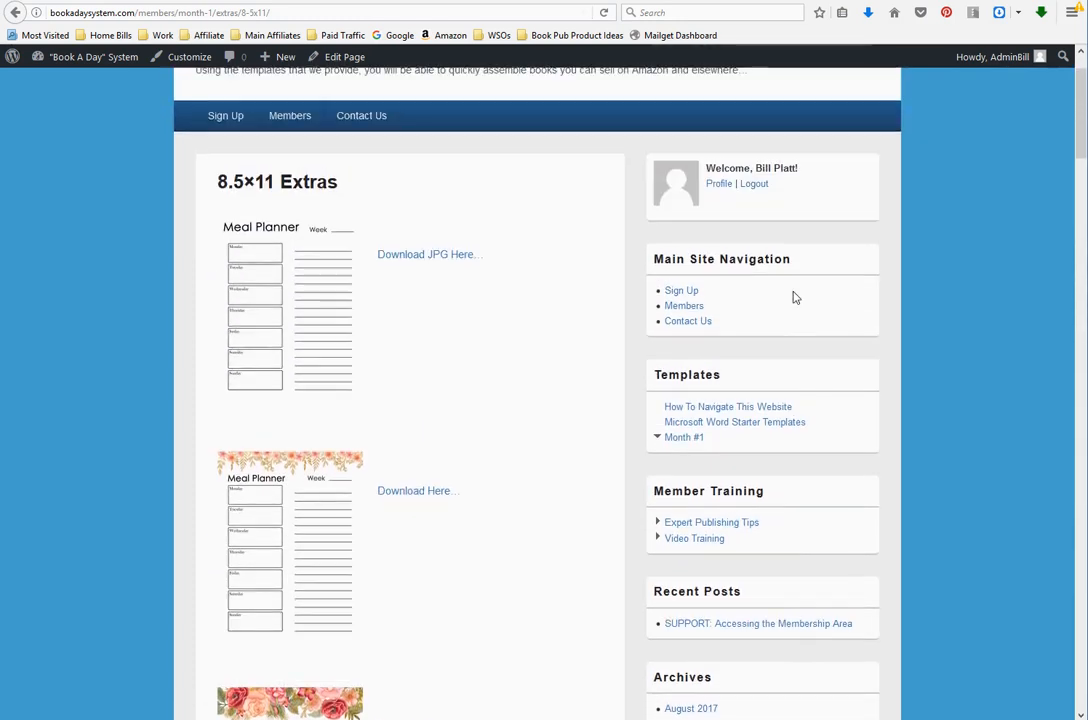
pyautogui.scroll(-3)
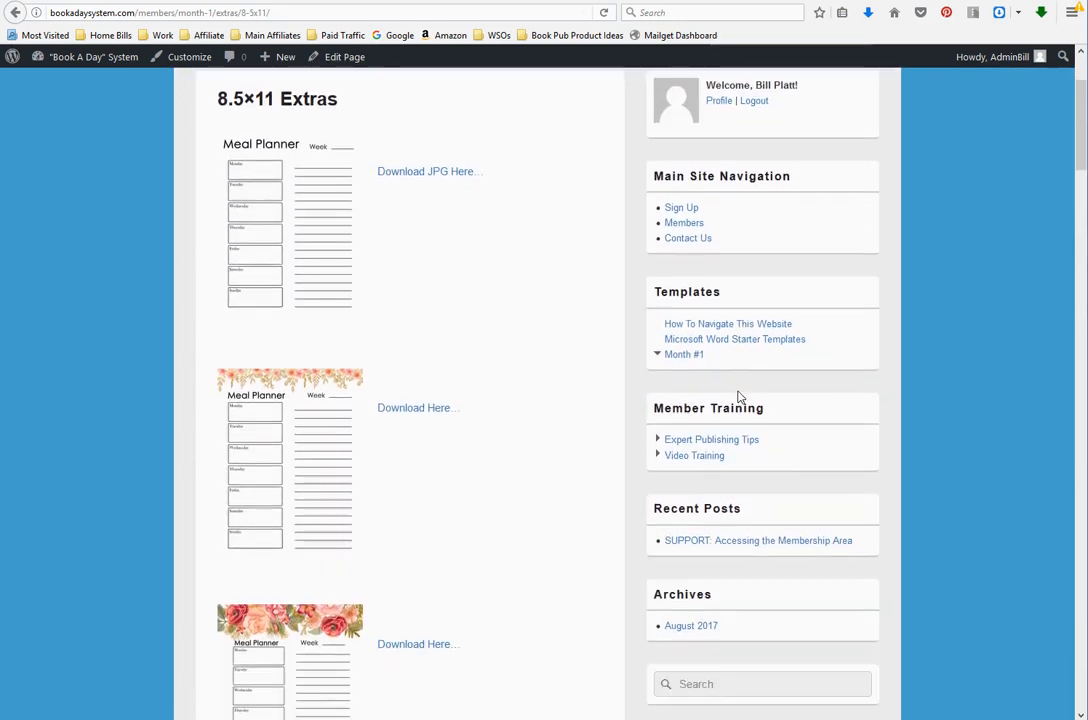
pyautogui.moveTo(735, 339)
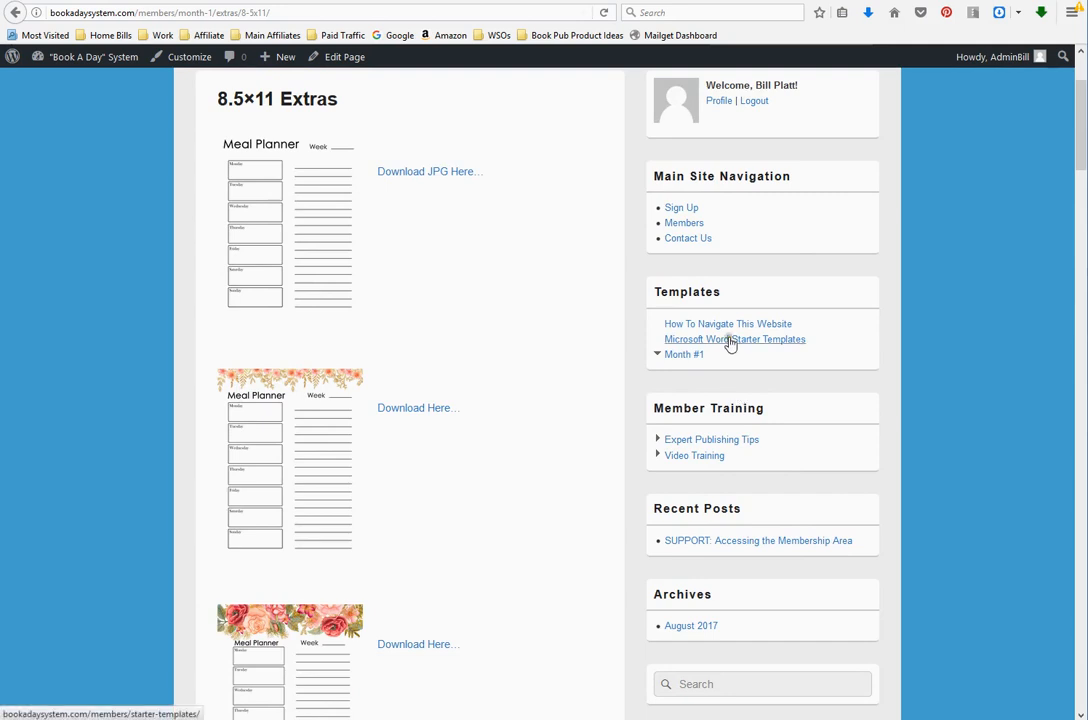
pyautogui.moveTo(727, 323)
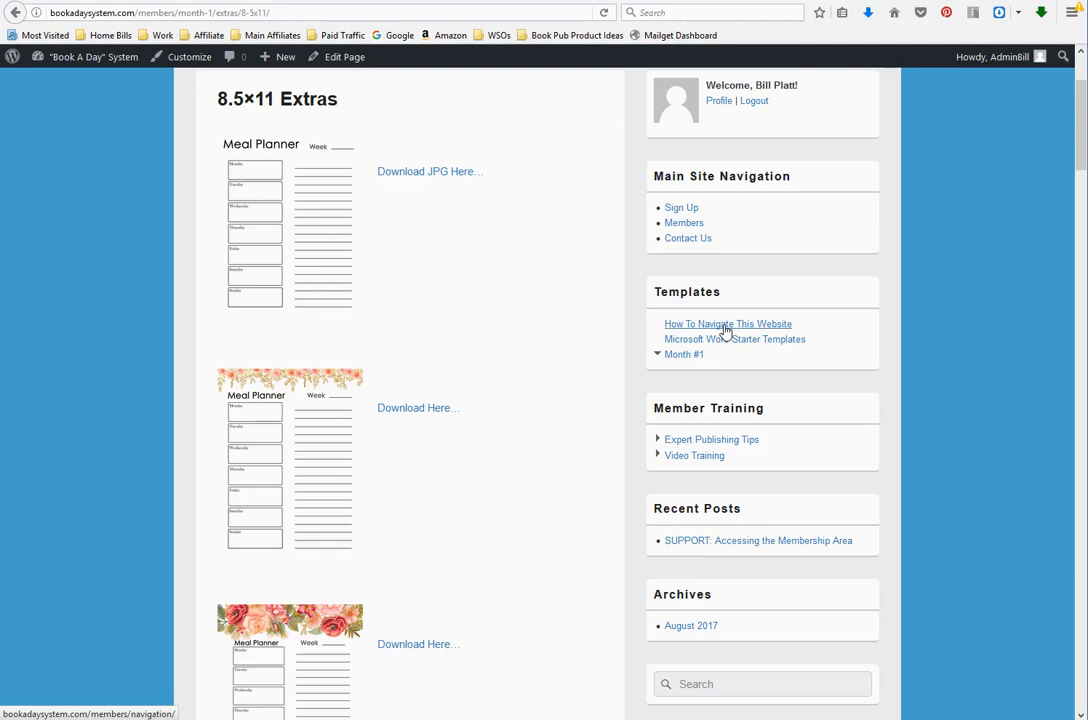
# Expand Video Training to list the sales page, CreateSpace and MS Word image videos
pyautogui.click(694, 455)
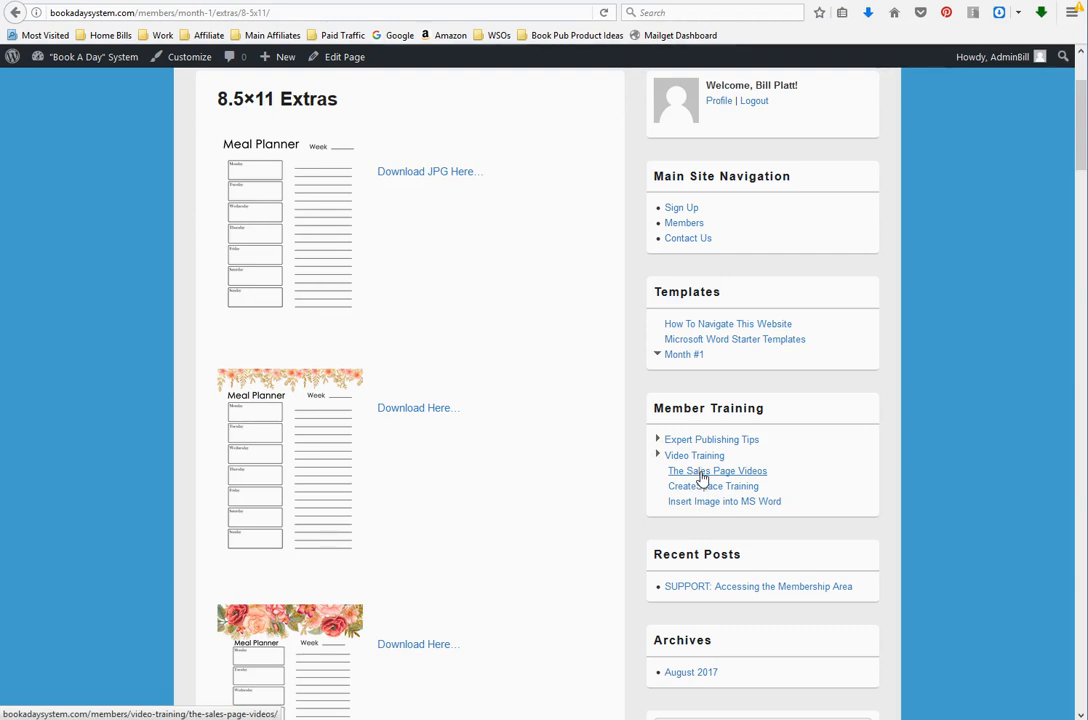
pyautogui.moveTo(705, 490)
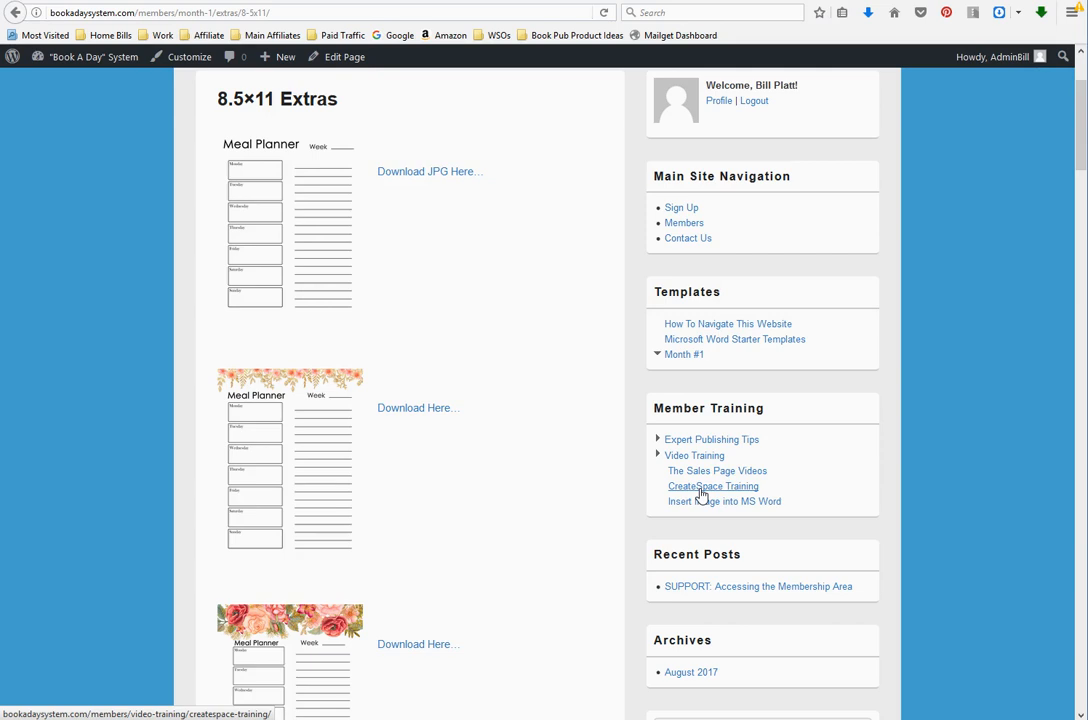
pyautogui.moveTo(703, 501)
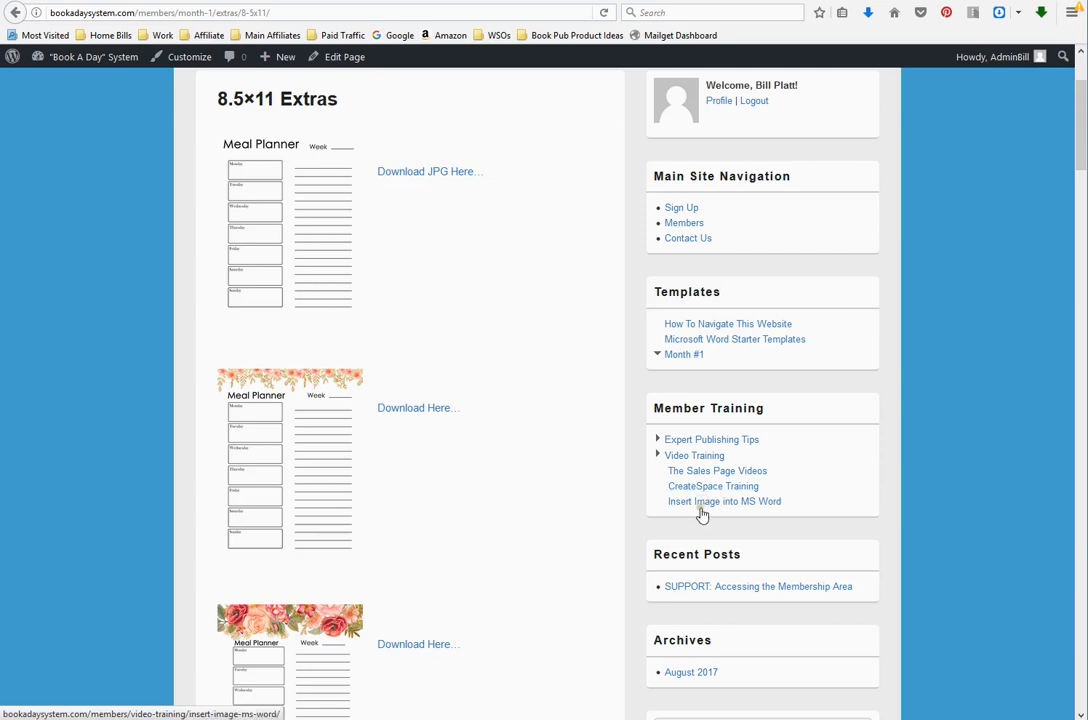
pyautogui.moveTo(702, 505)
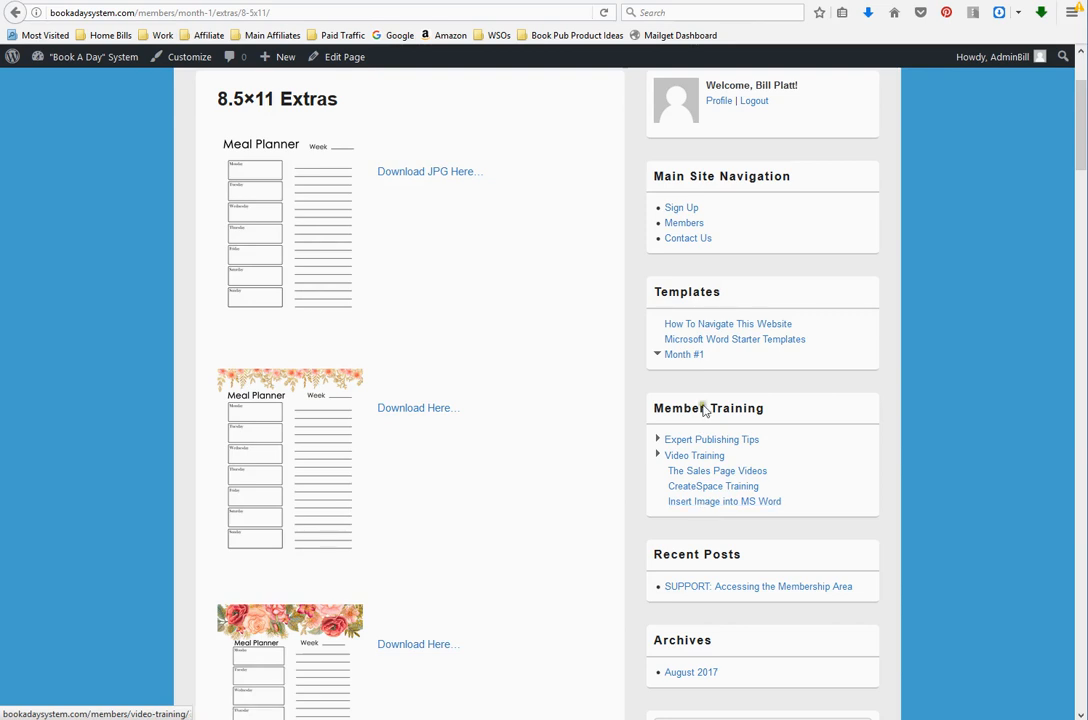
# Open Microsoft Word Starter Templates from the Templates sidebar to see the three CreateSpace sizes
pyautogui.click(735, 339)
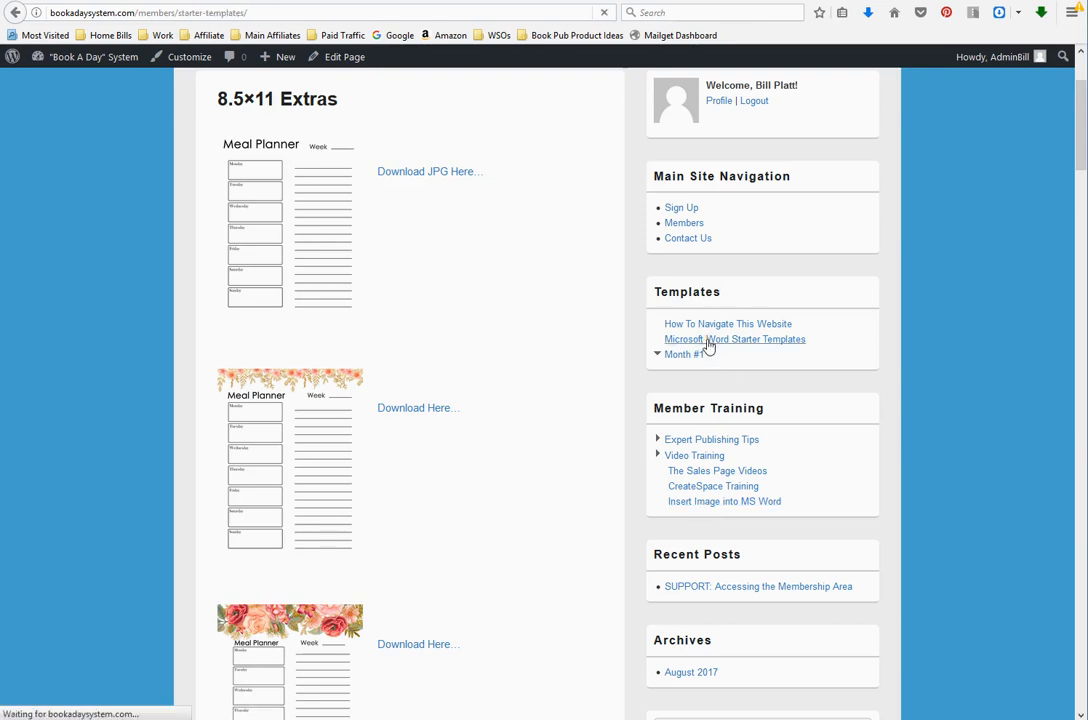
pyautogui.click(735, 339)
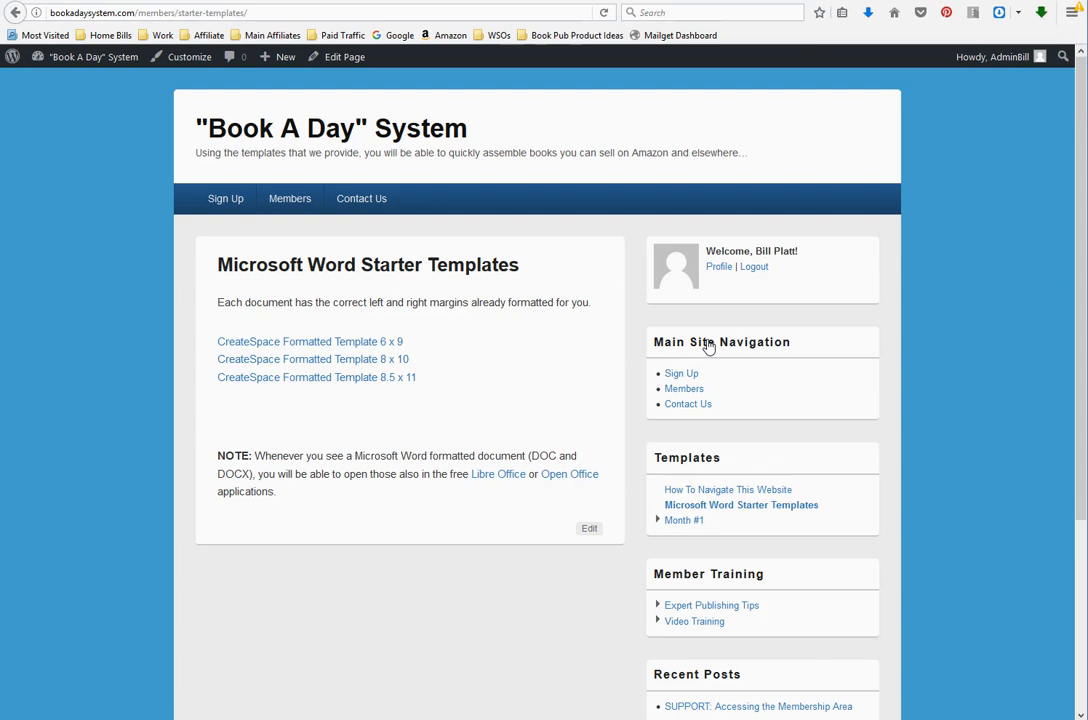
pyautogui.moveTo(551, 326)
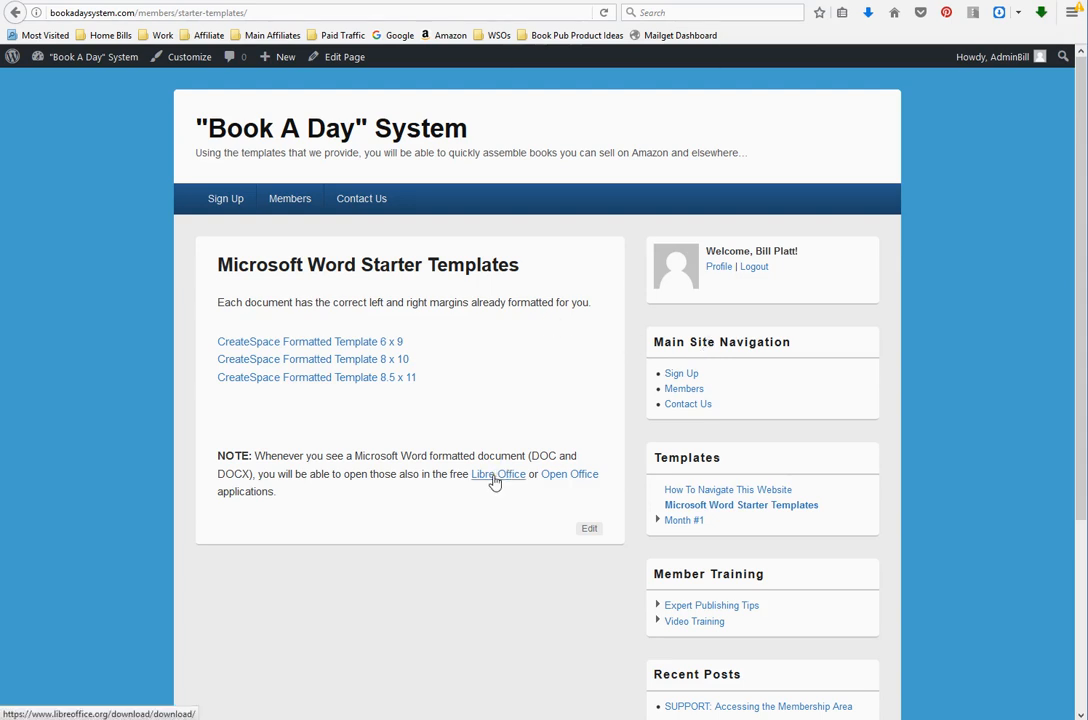
pyautogui.moveTo(570, 474)
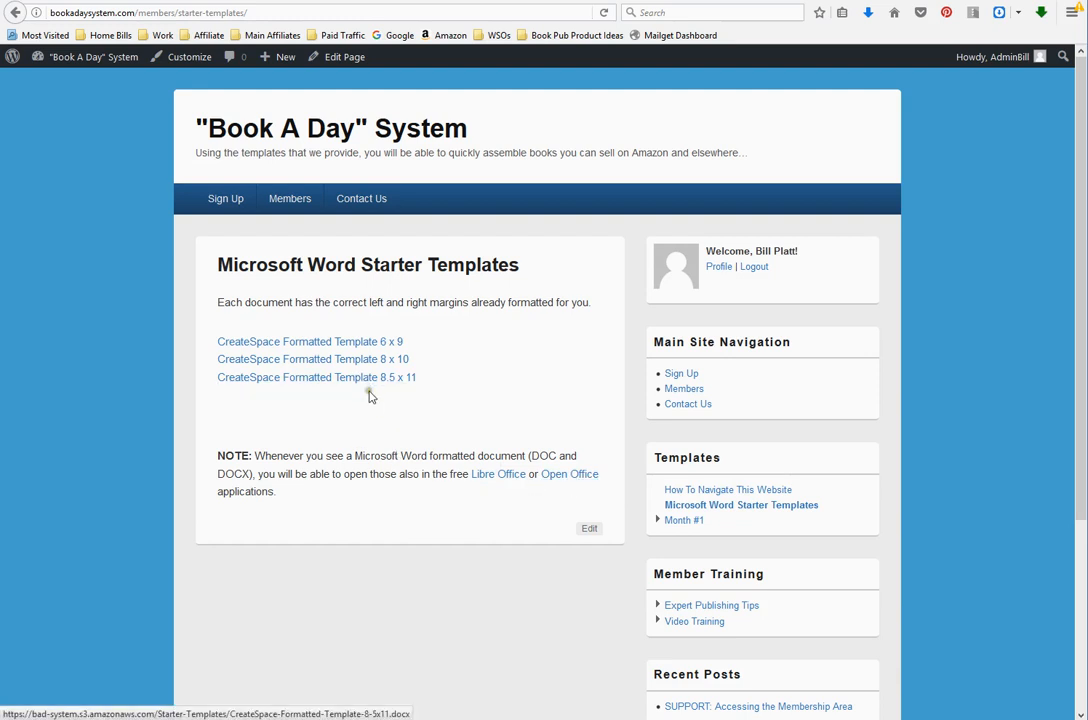
pyautogui.moveTo(400, 359)
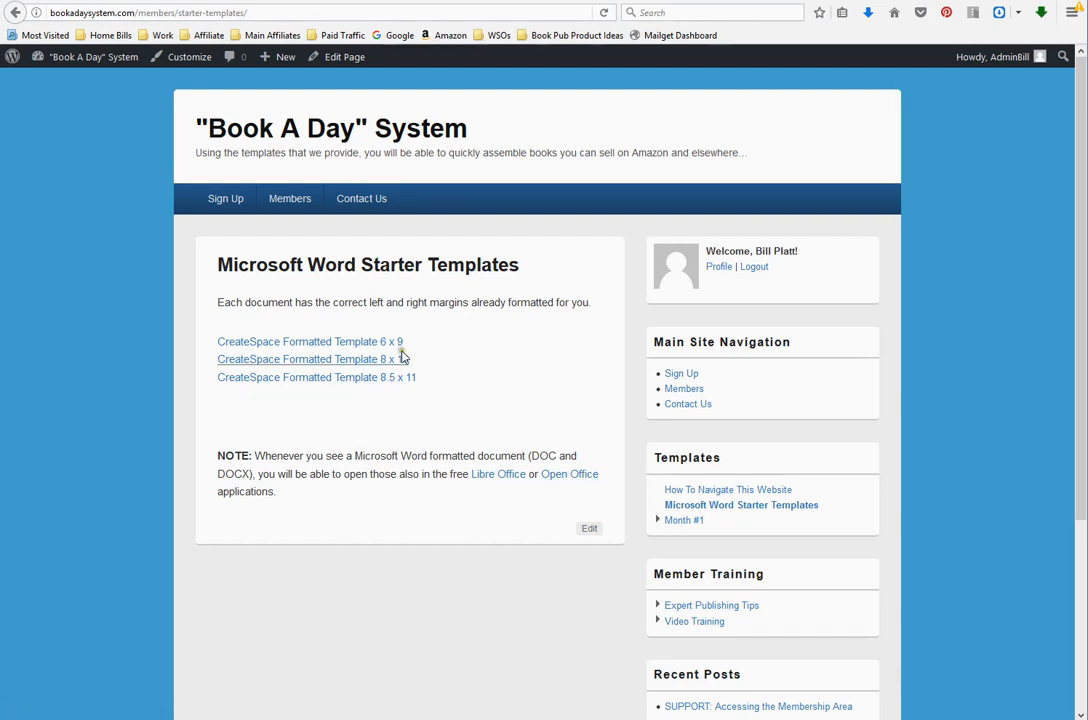
pyautogui.moveTo(405, 359)
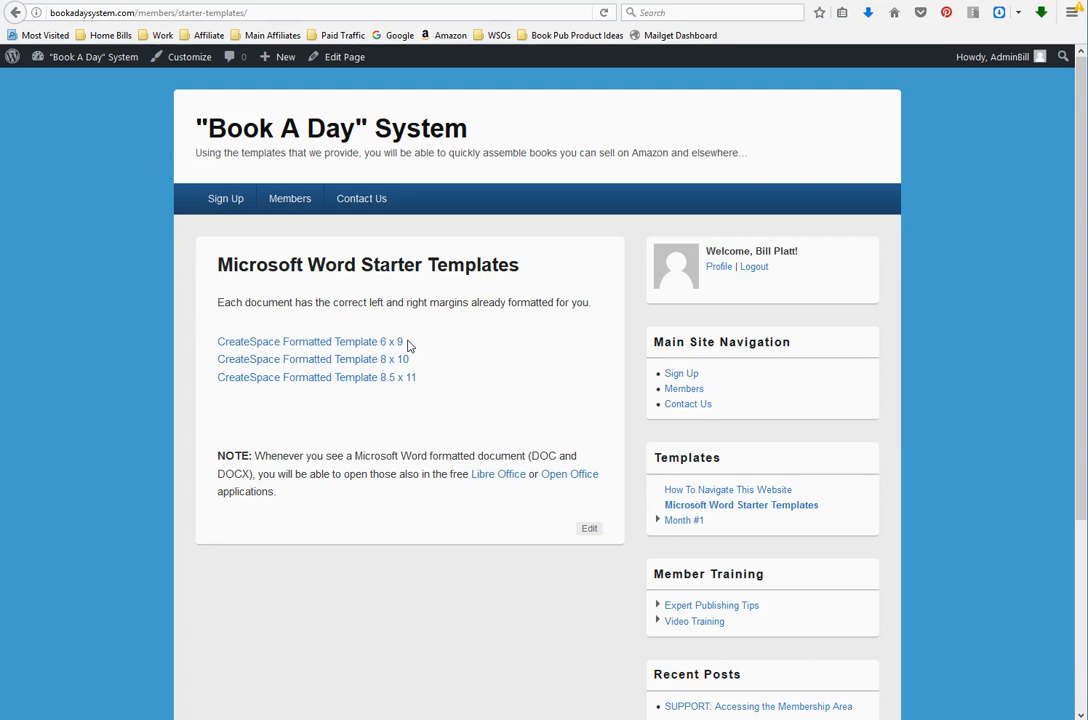
pyautogui.moveTo(445, 514)
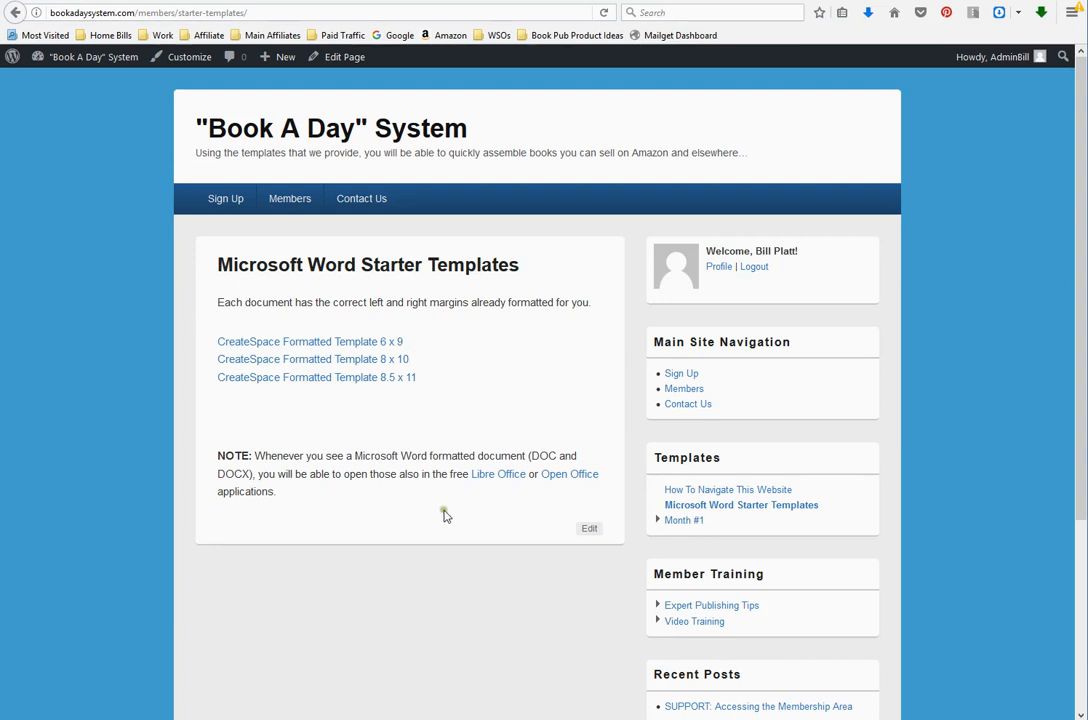
pyautogui.moveTo(658, 523)
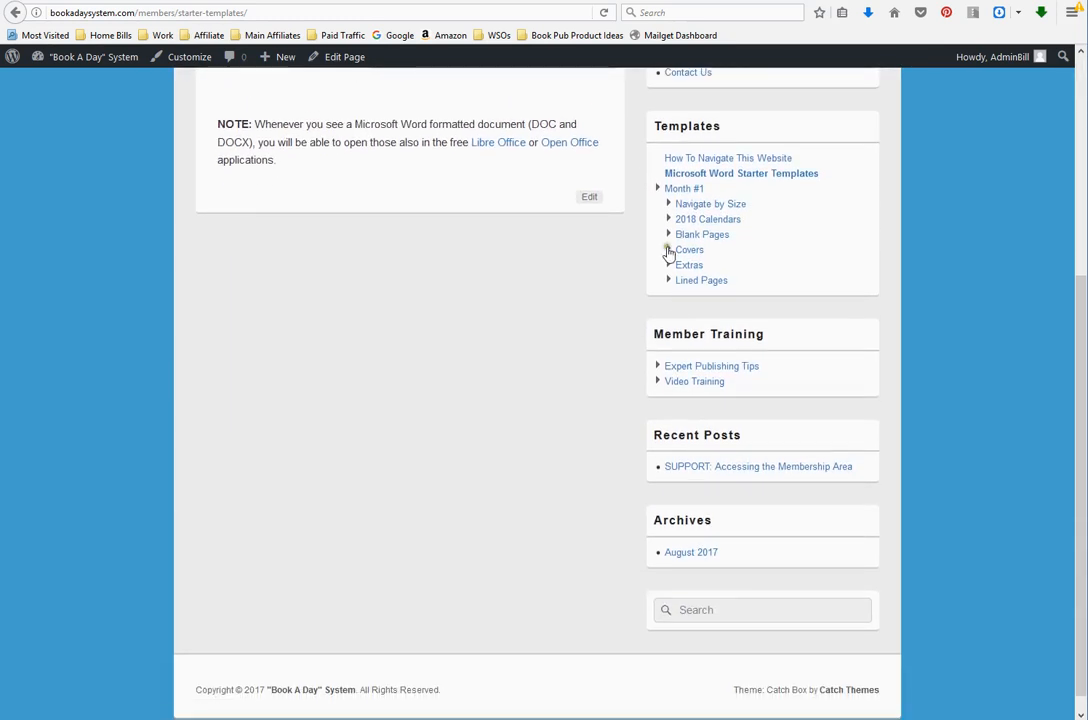
pyautogui.moveTo(668, 240)
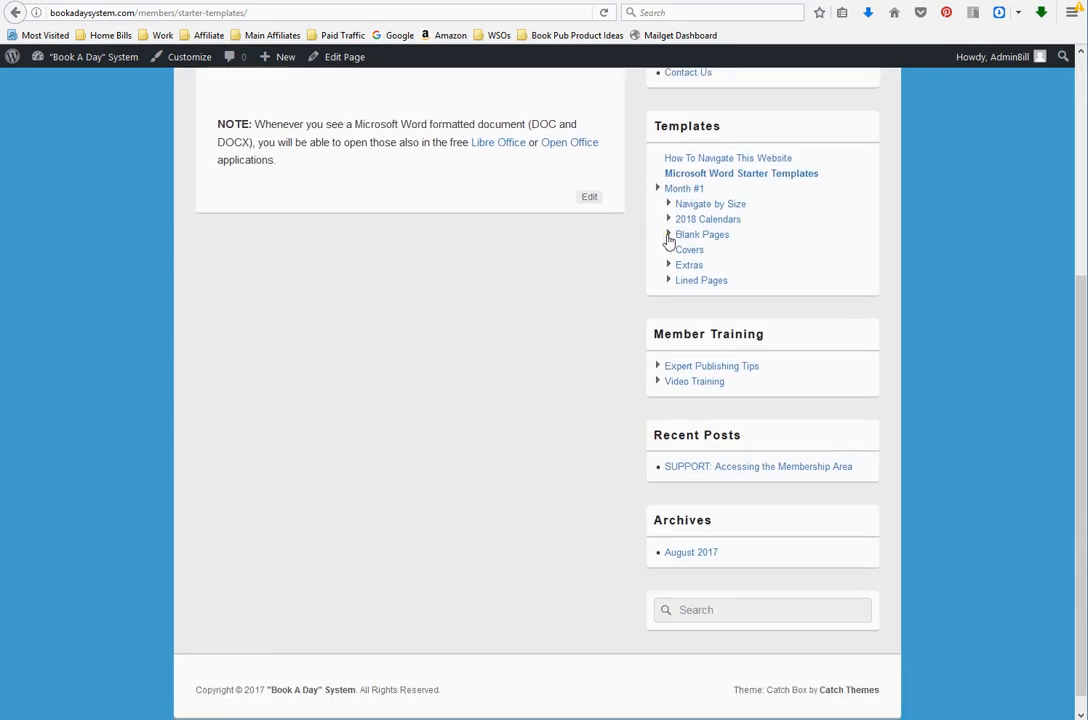
# Open the 8.5 x 11 Weeks calendar page and inspect its PNG and PDF download links
pyautogui.click(669, 219)
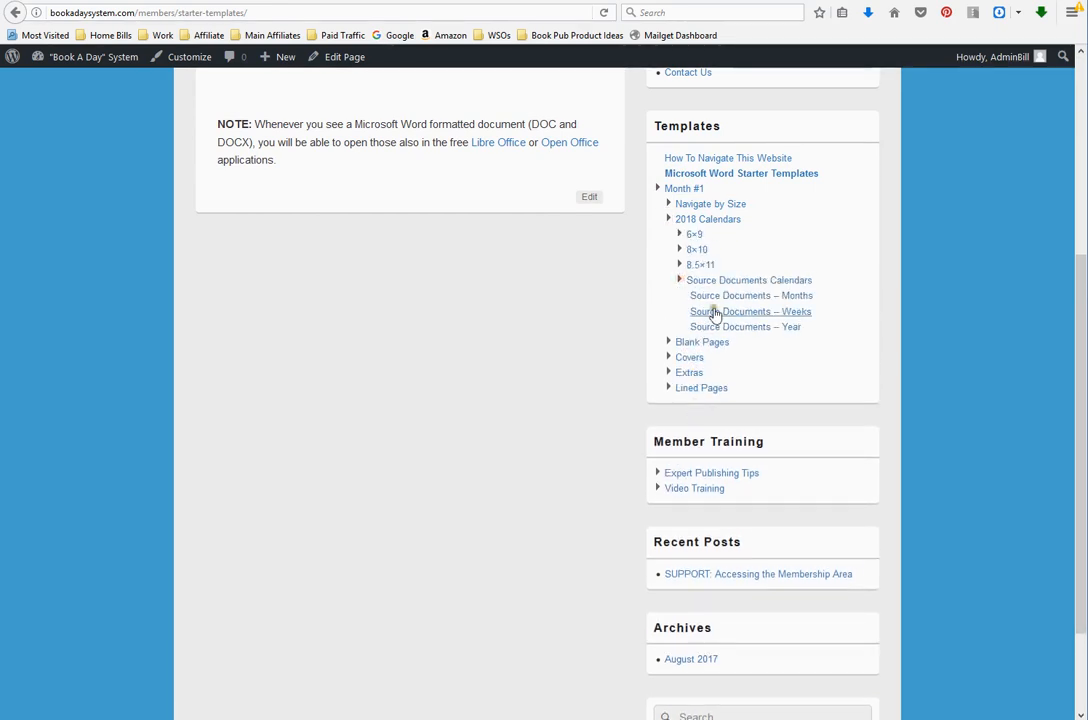
pyautogui.moveTo(718, 311)
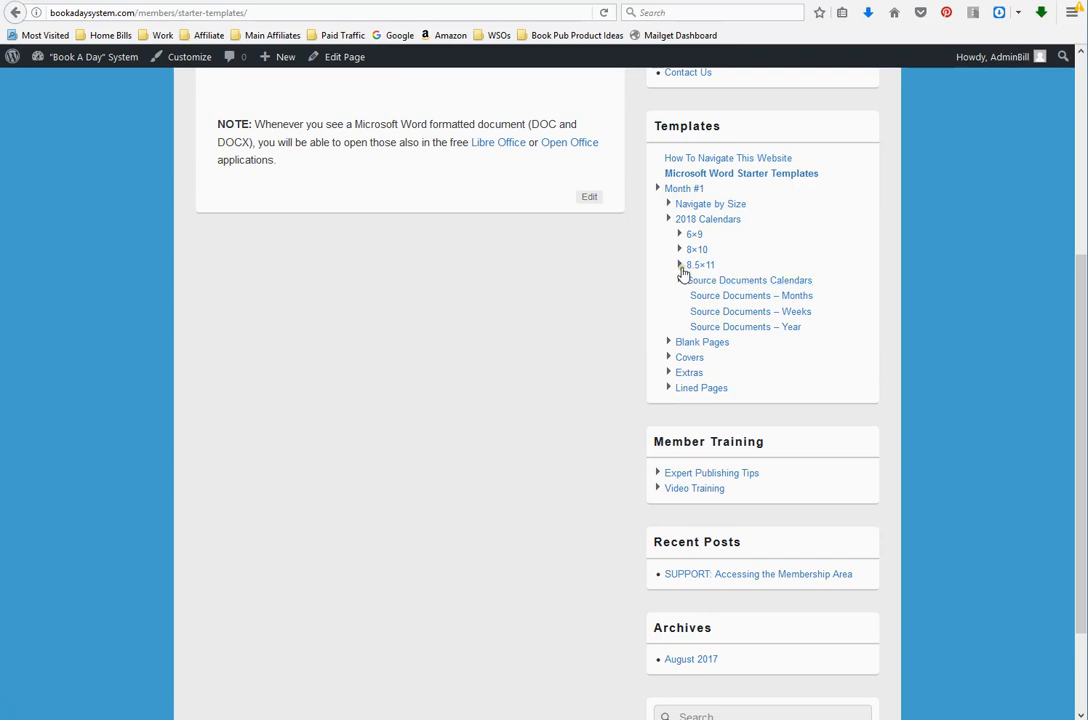
pyautogui.click(700, 264)
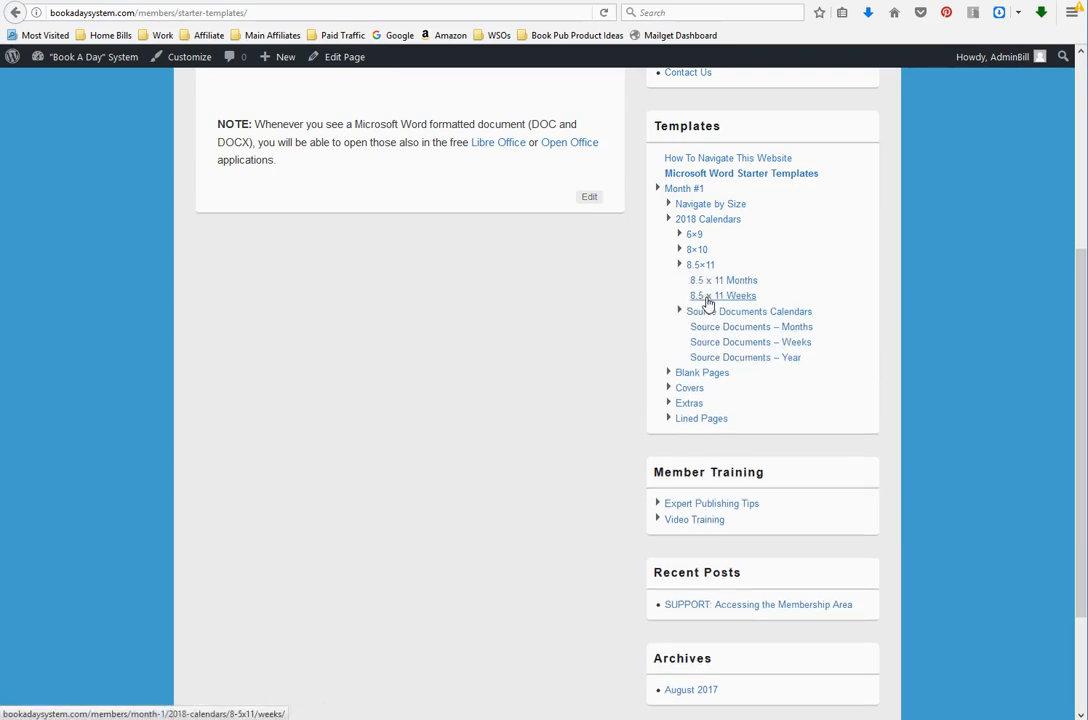
pyautogui.click(723, 295)
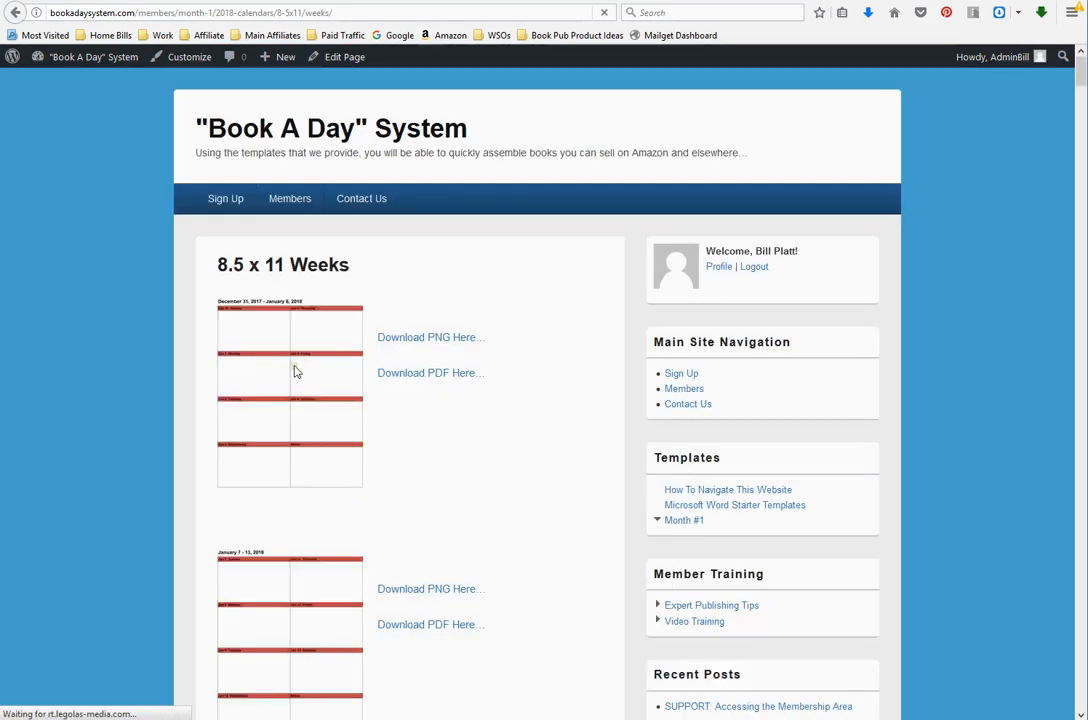
pyautogui.moveTo(295, 613)
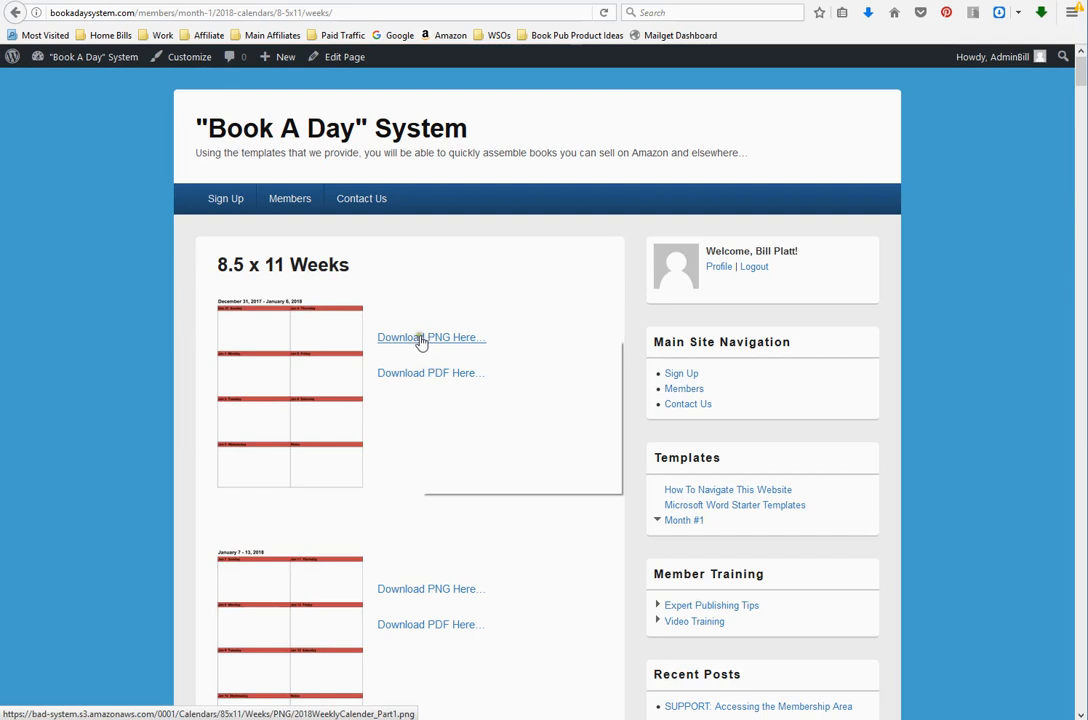
pyautogui.rightClick(420, 337)
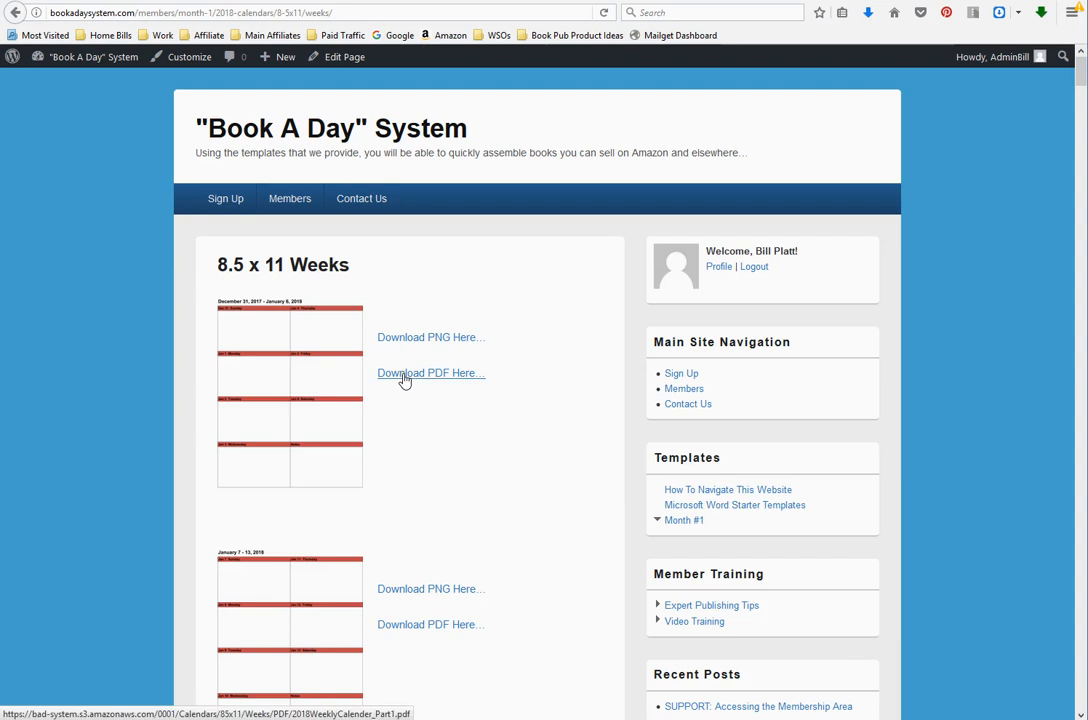
pyautogui.rightClick(405, 378)
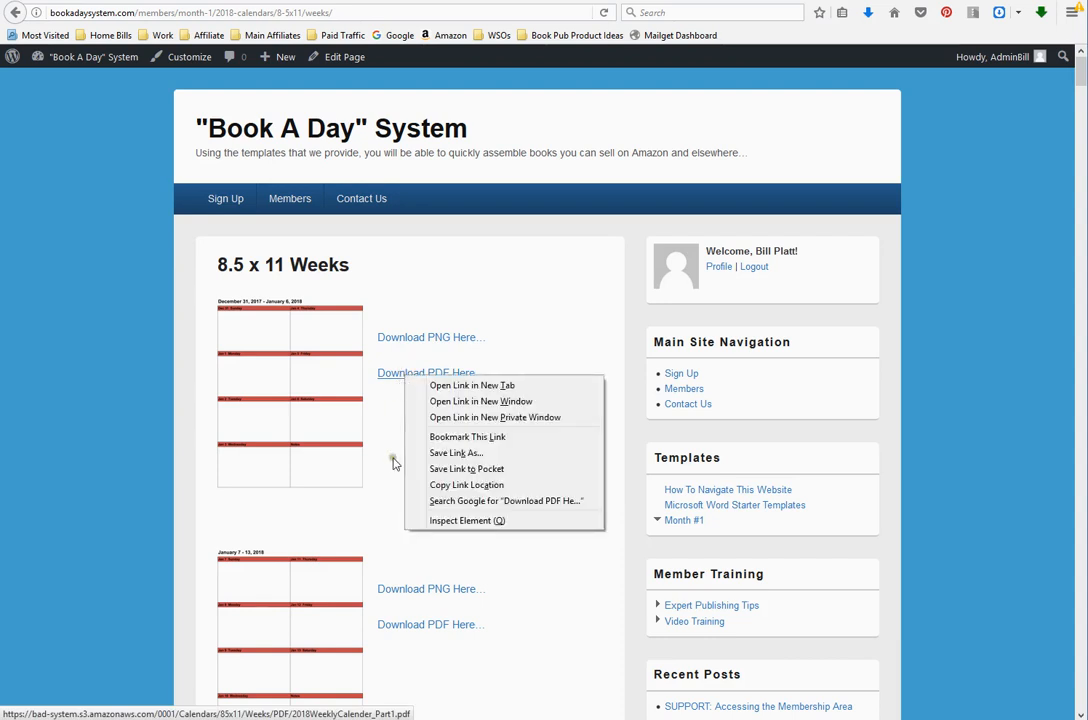
pyautogui.click(657, 627)
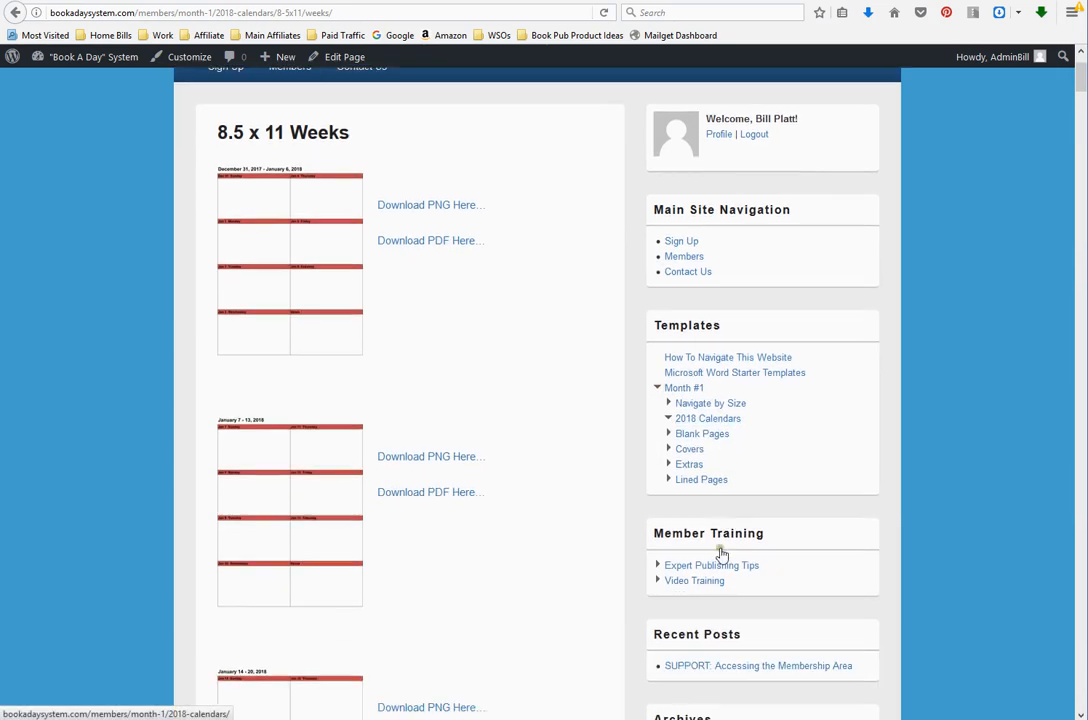
# Navigate to the 8.5 x 11 Months page through the 2018 Calendars category
pyautogui.scroll(-3)
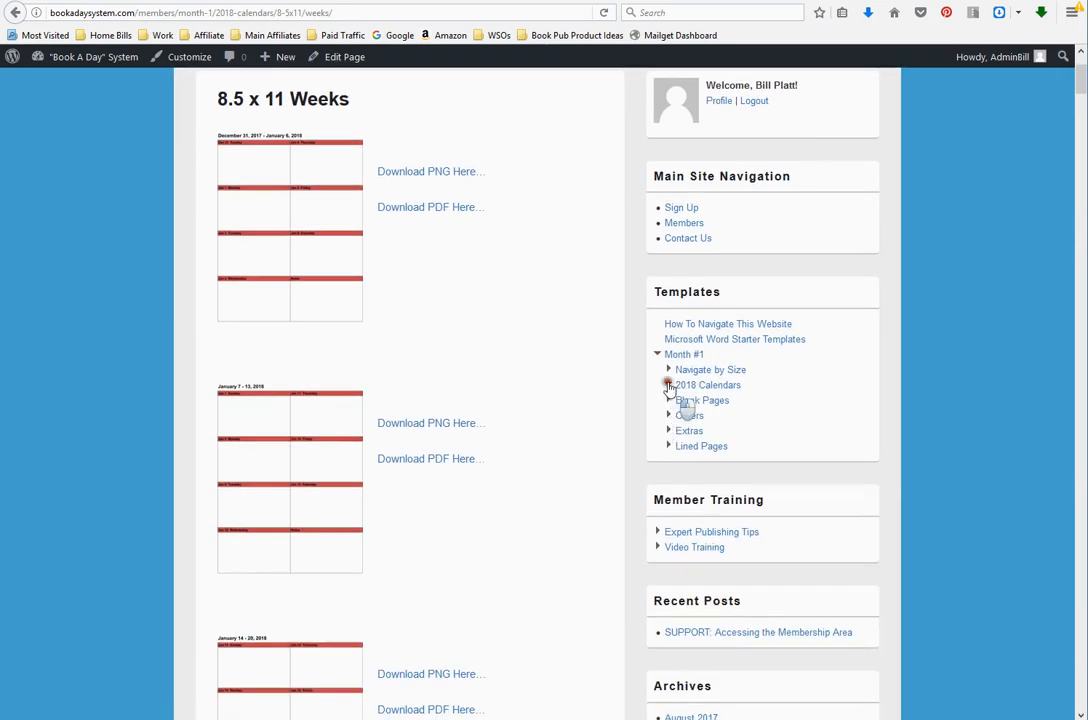
pyautogui.click(669, 385)
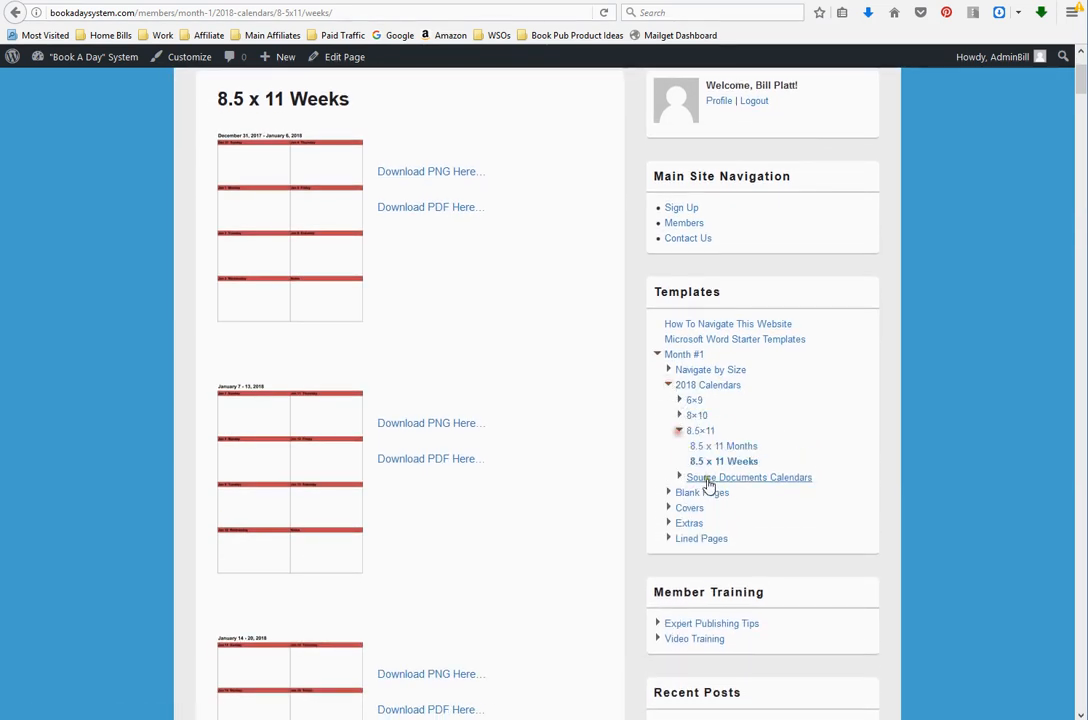
pyautogui.click(723, 446)
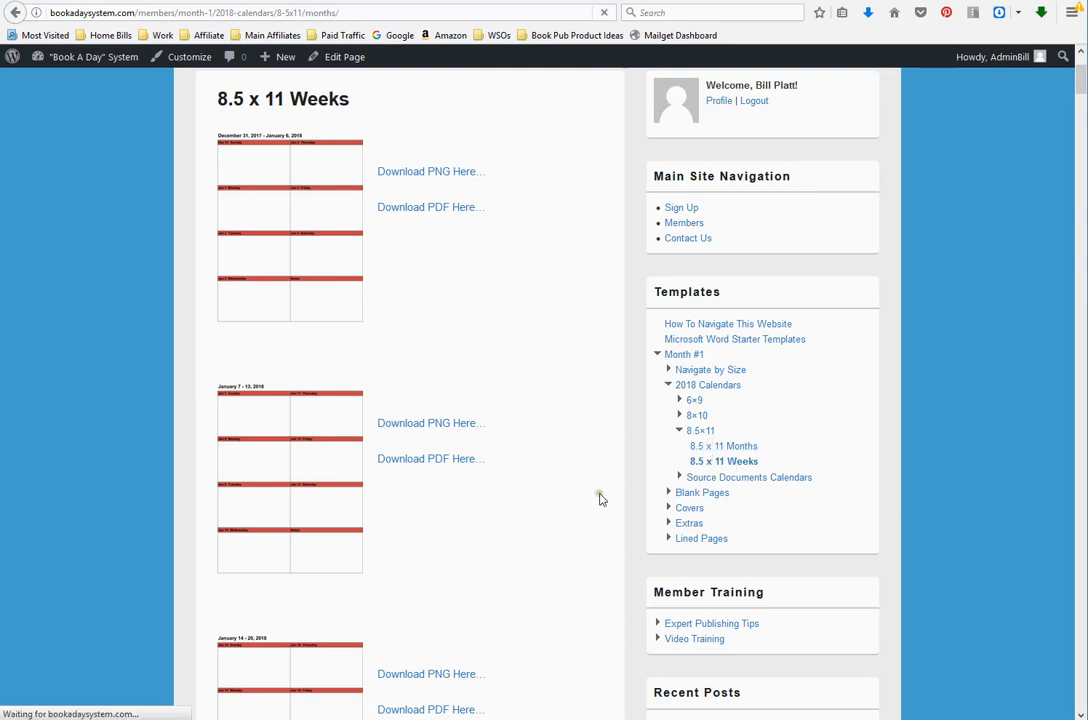
# Load the 8.5 x 11 Months page of monthly 2018 calendars with PNG, PDF and Doc downloads
pyautogui.click(722, 446)
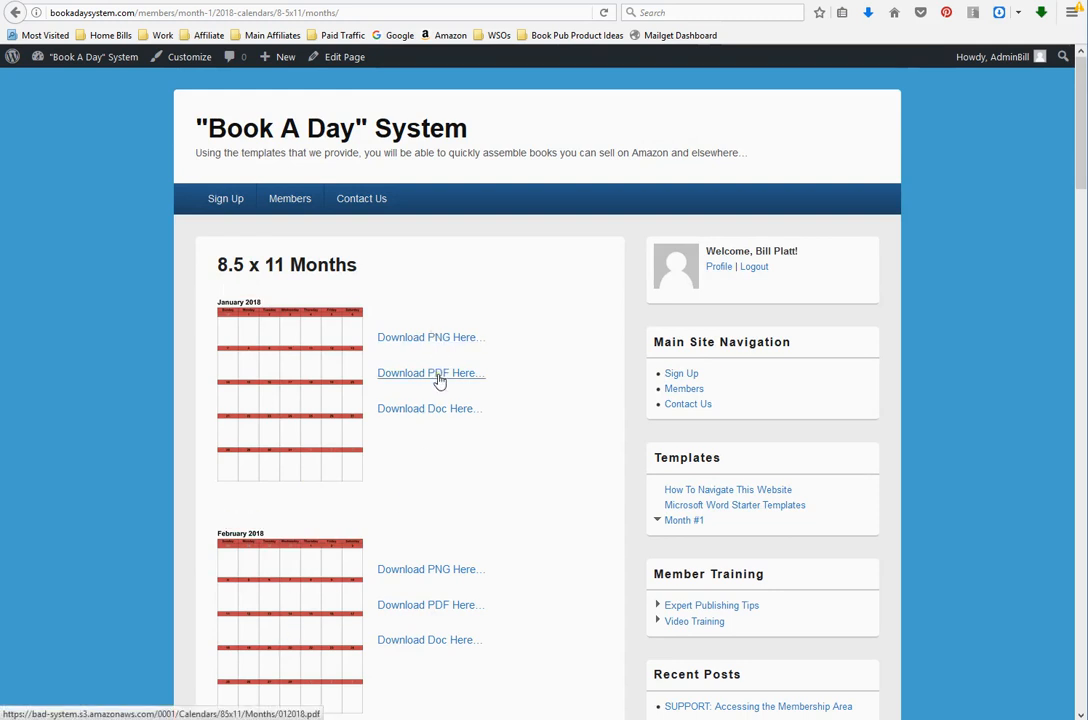
pyautogui.moveTo(437, 412)
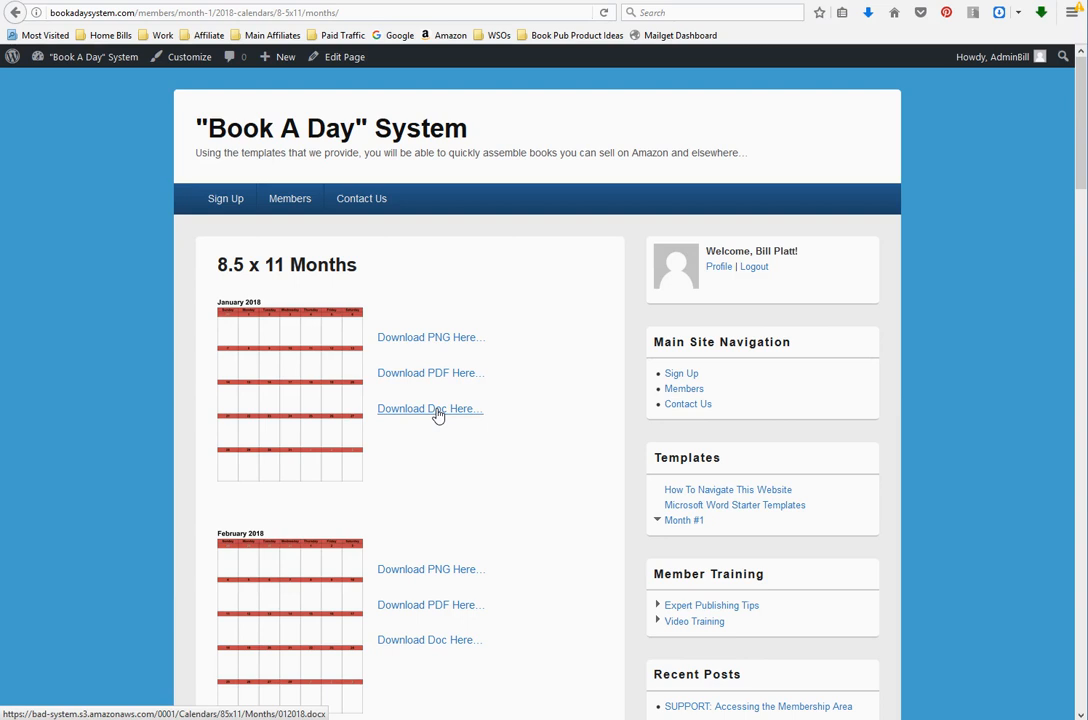
pyautogui.moveTo(590, 537)
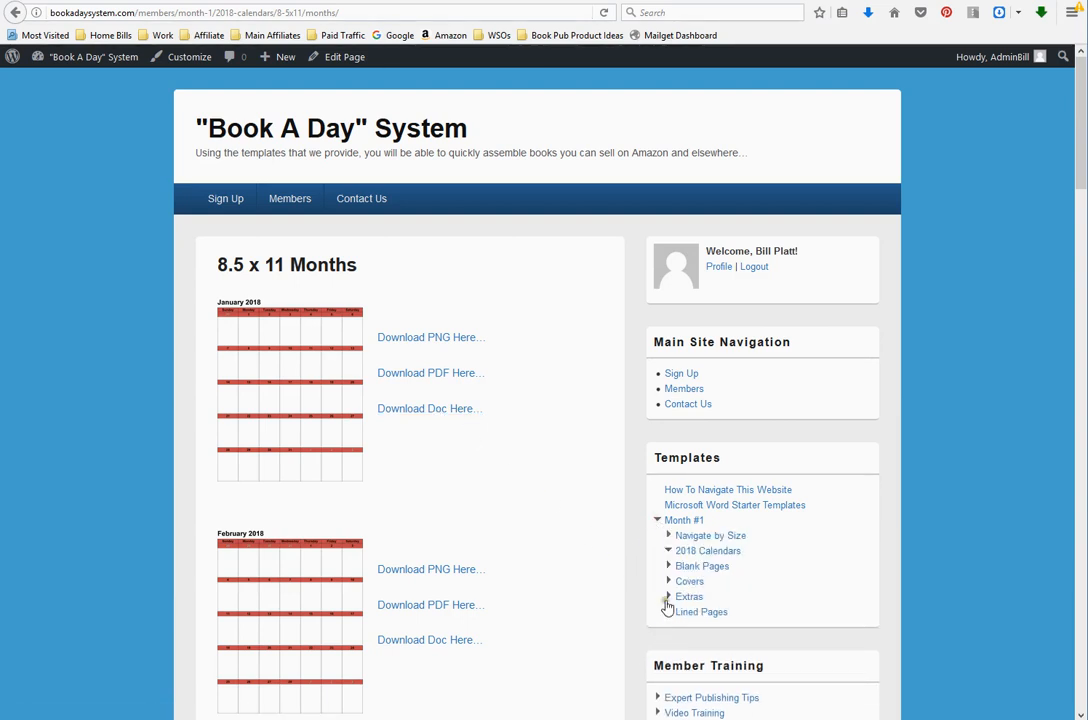
pyautogui.moveTo(668, 583)
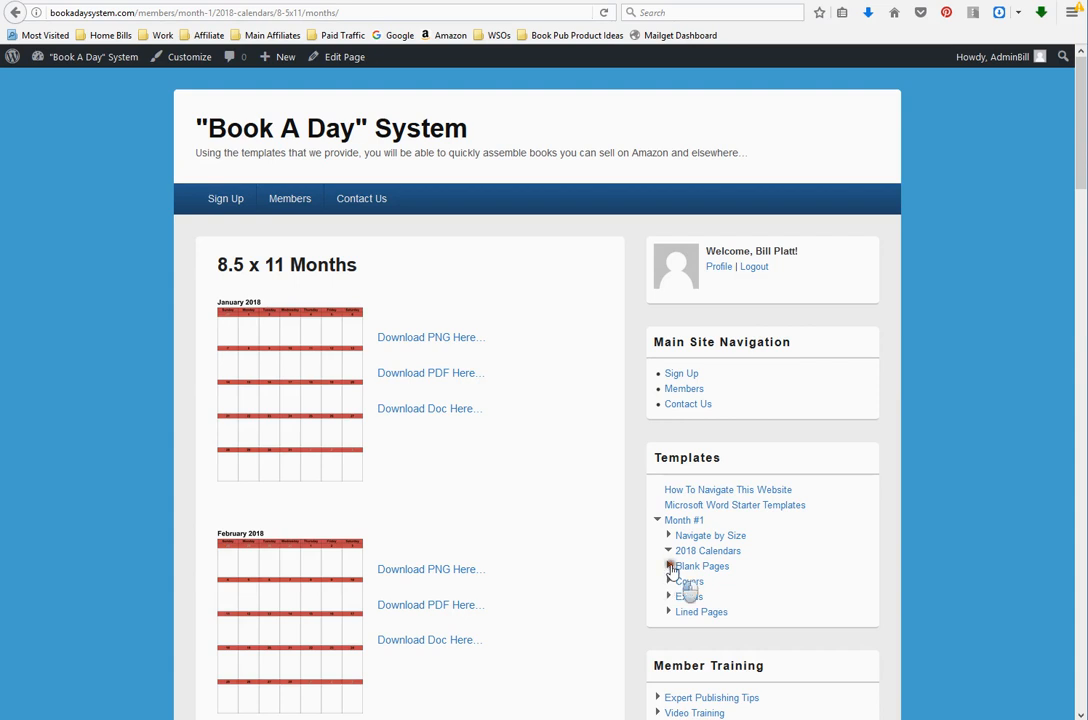
# Open 8.5×11 Blank Pages under Month #1 and scroll through the floral border designs
pyautogui.click(701, 565)
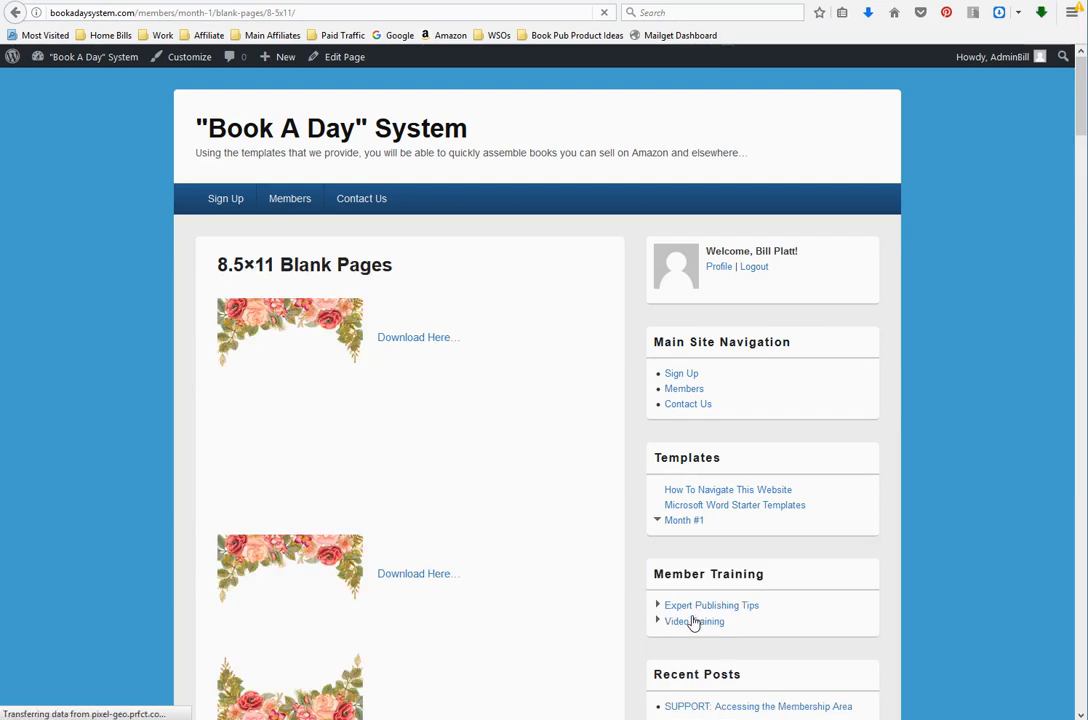
pyautogui.scroll(-3)
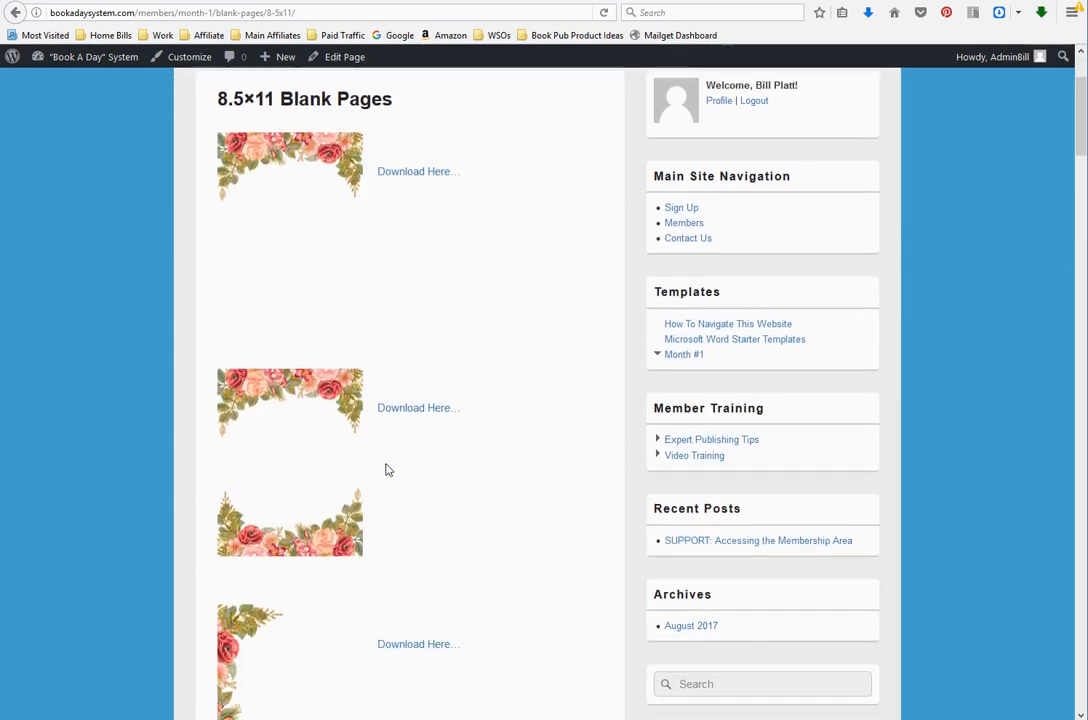
pyautogui.scroll(-3)
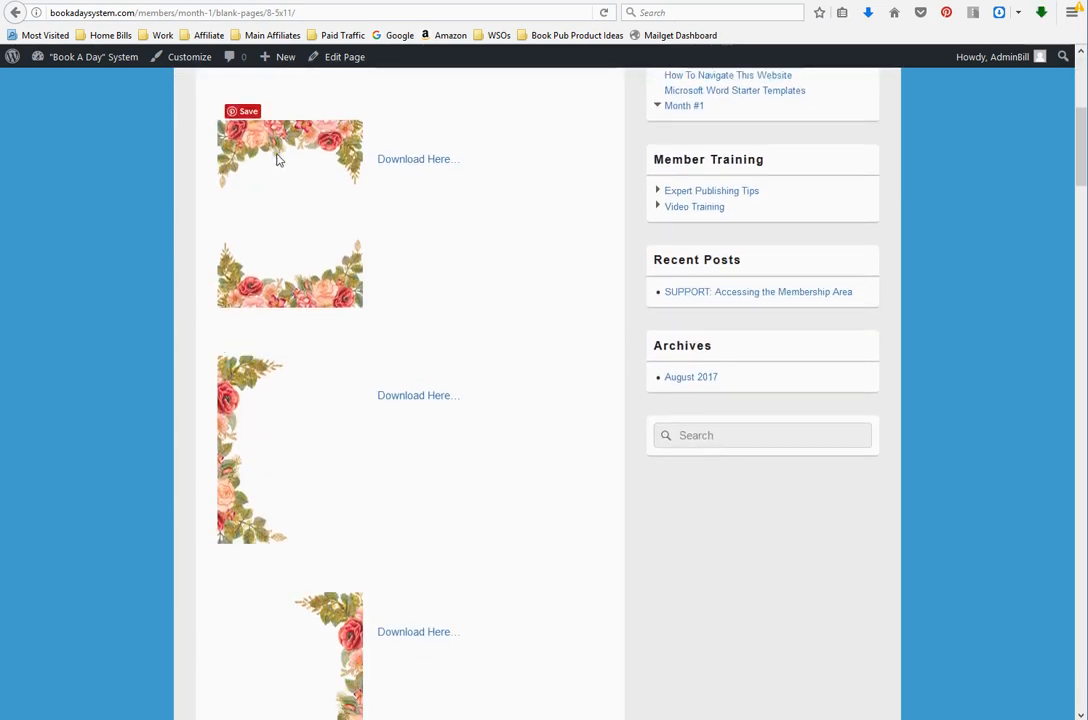
pyautogui.moveTo(330, 220)
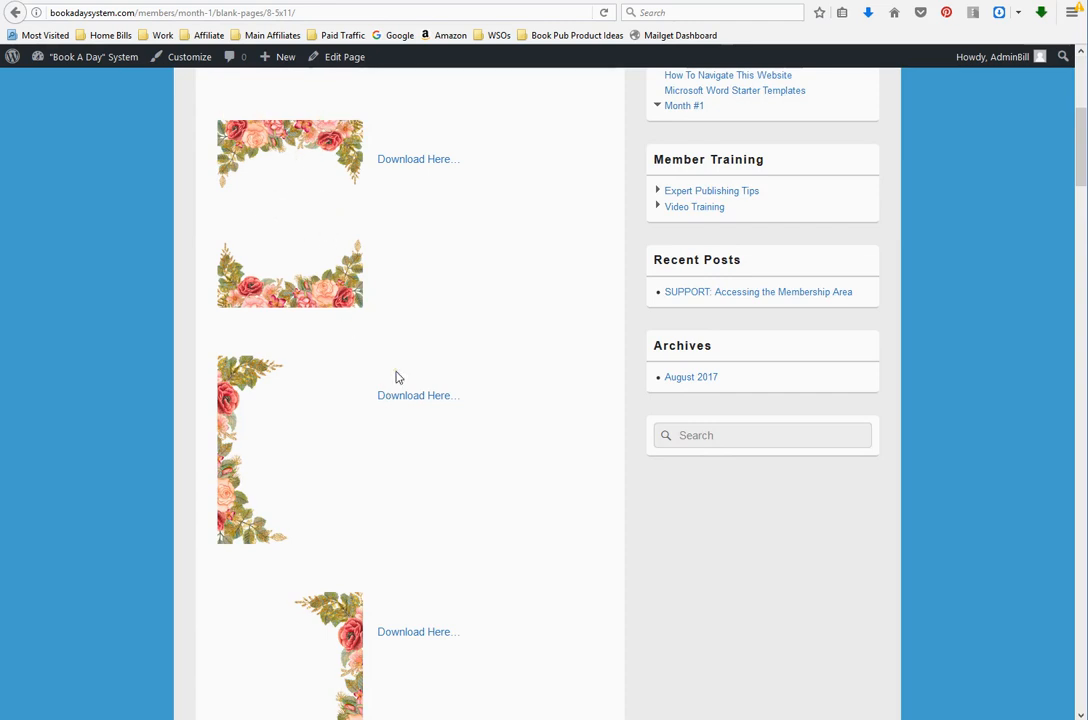
pyautogui.scroll(-3)
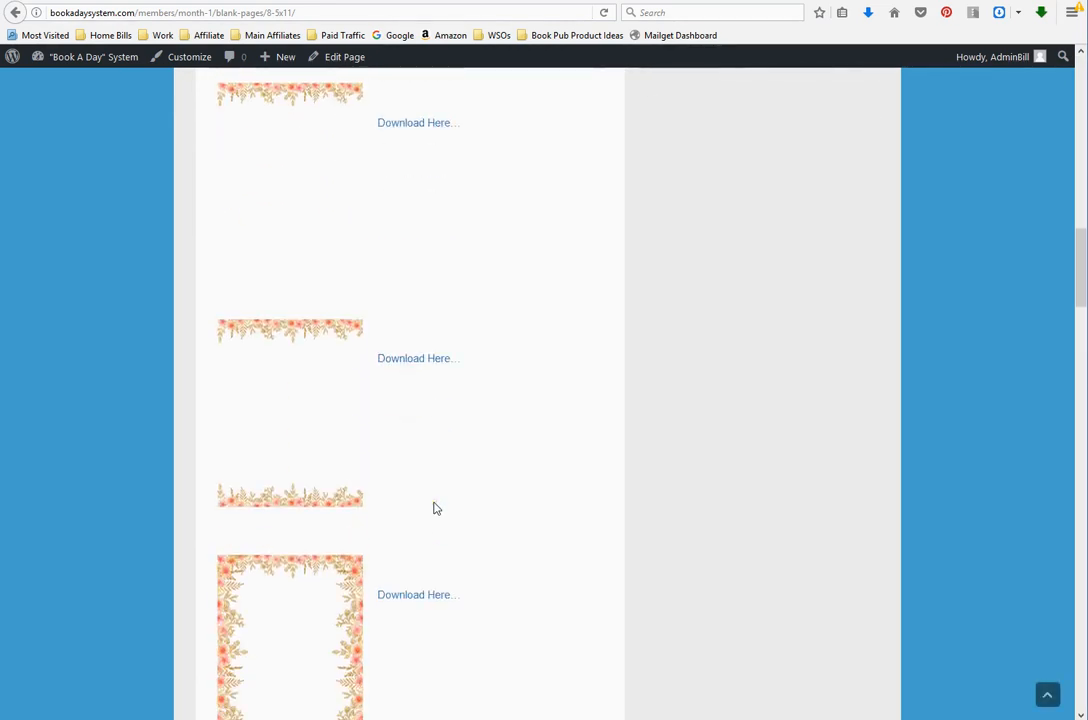
pyautogui.scroll(-3)
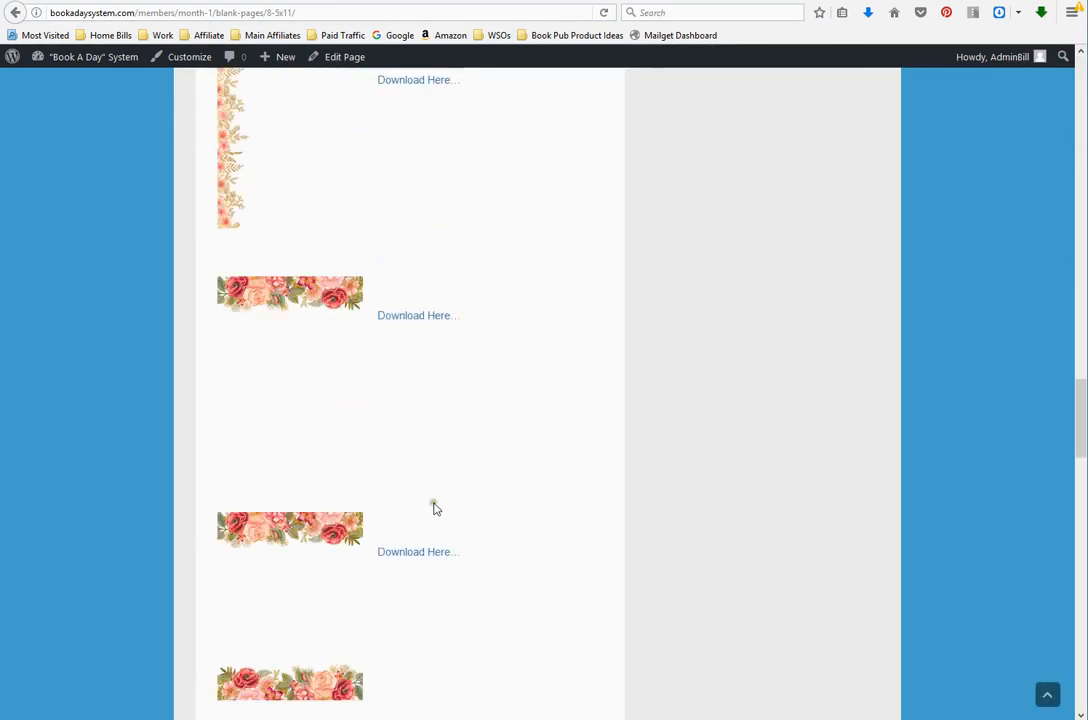
pyautogui.scroll(-3)
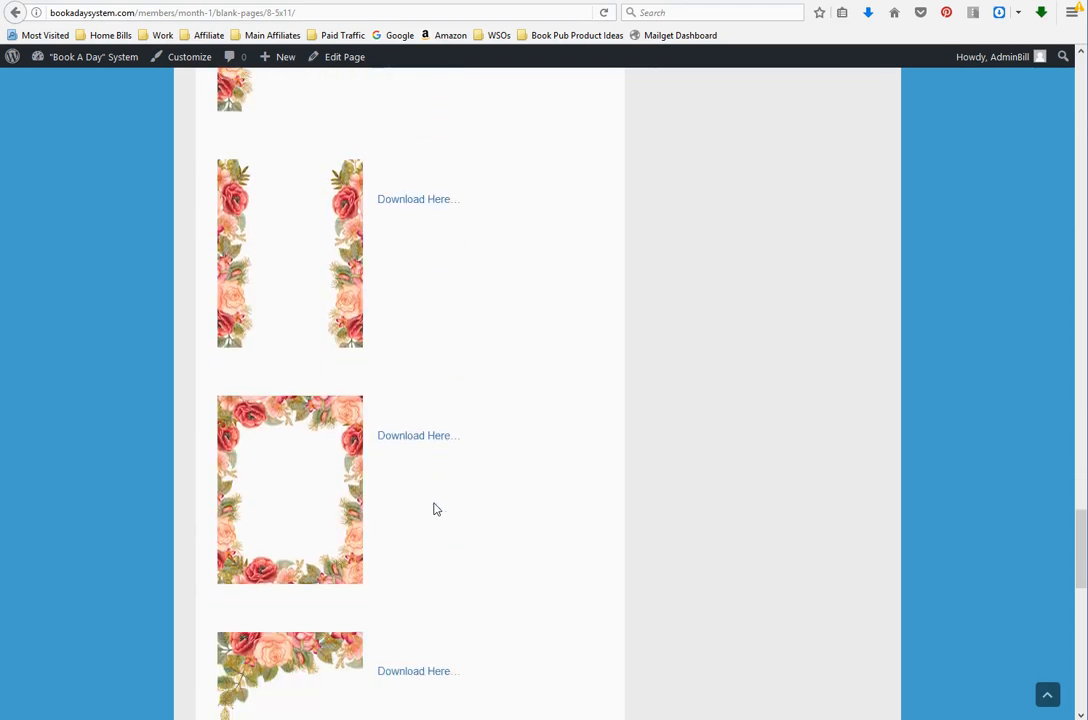
pyautogui.scroll(-3)
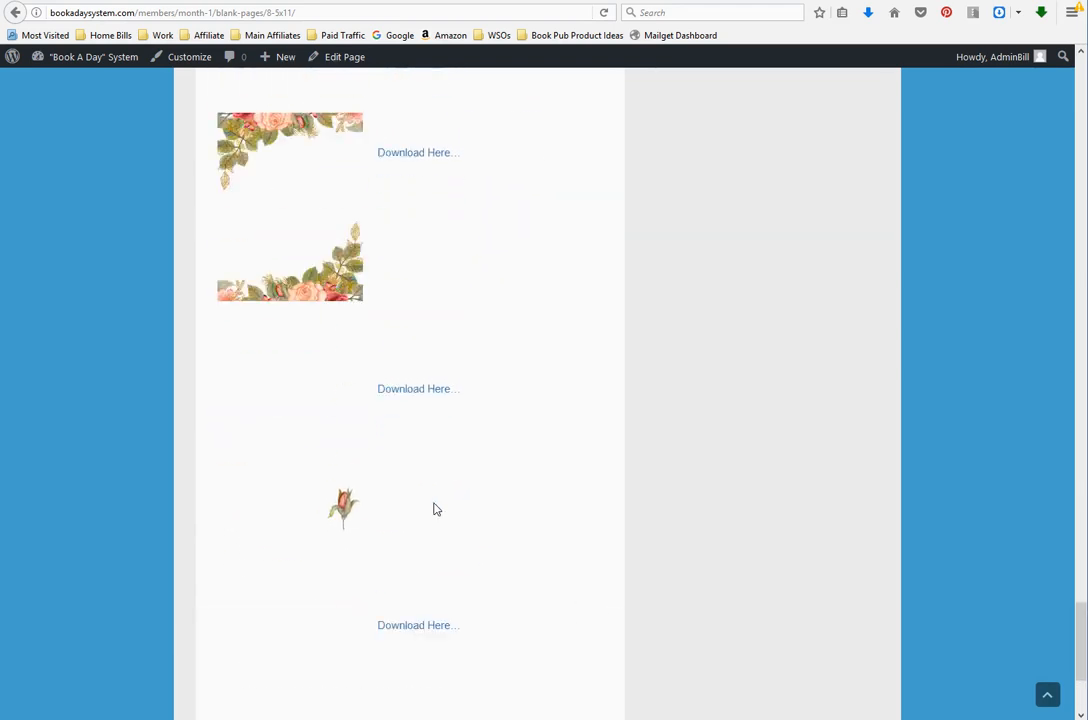
pyautogui.scroll(-3)
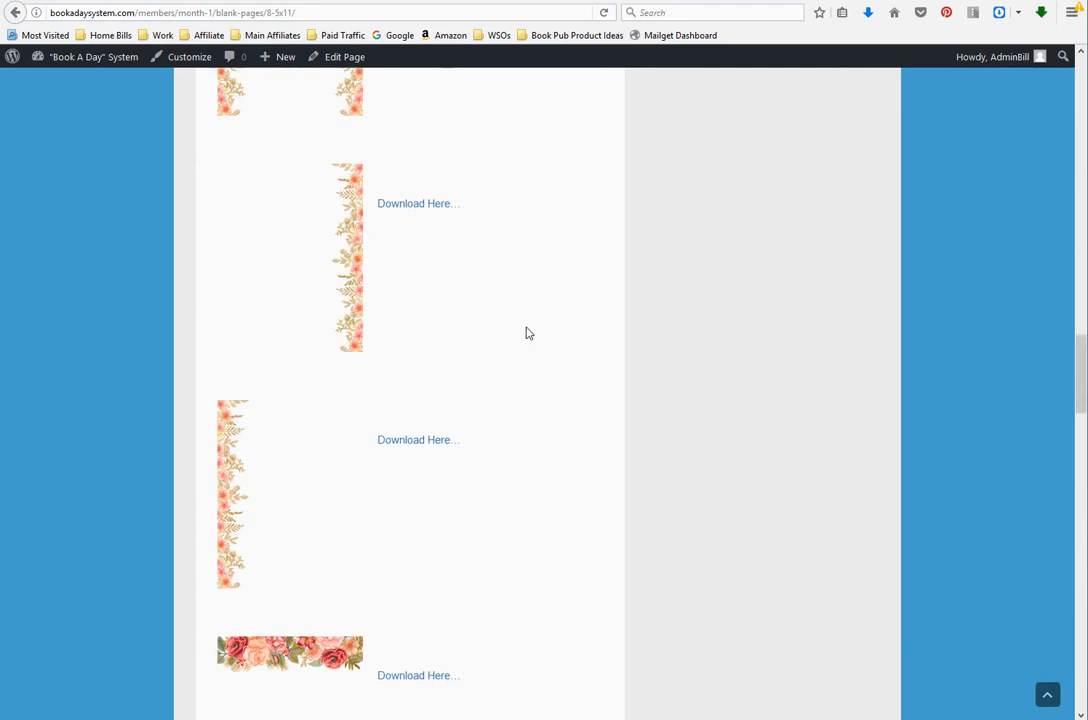
pyautogui.scroll(3)
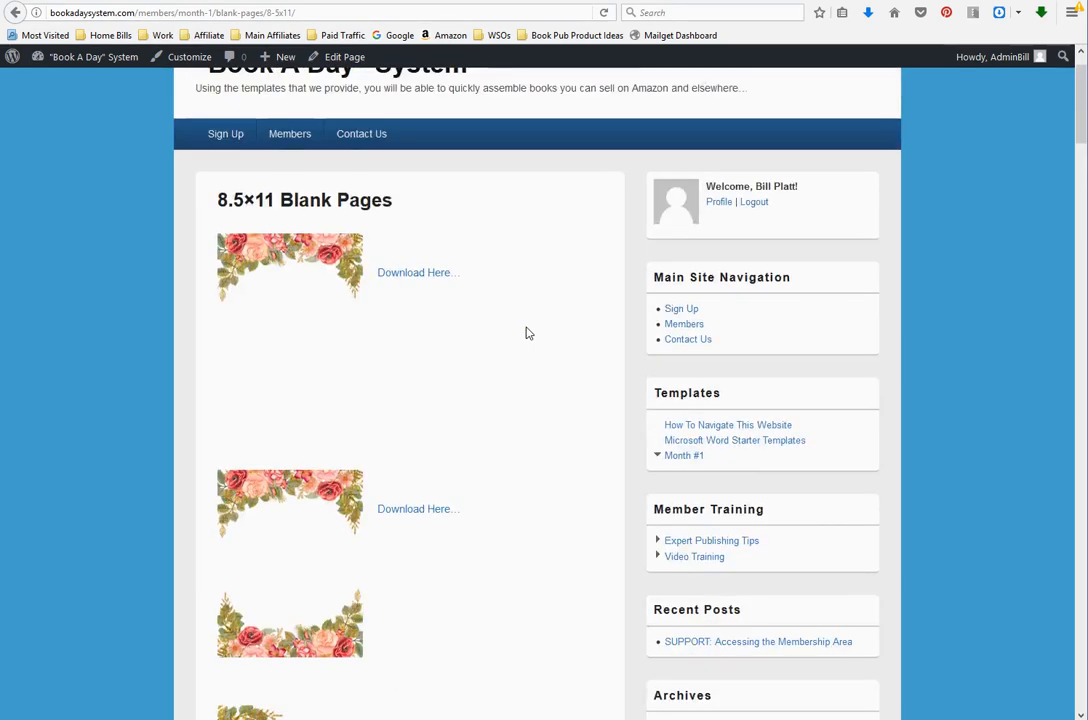
pyautogui.click(684, 455)
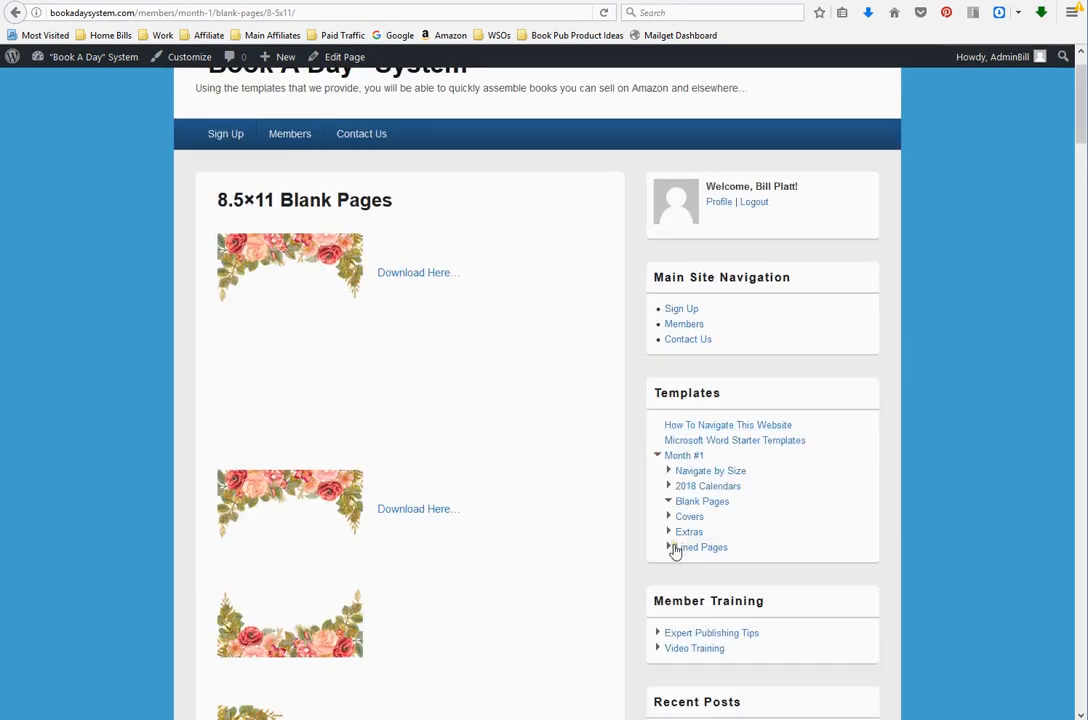
pyautogui.click(700, 547)
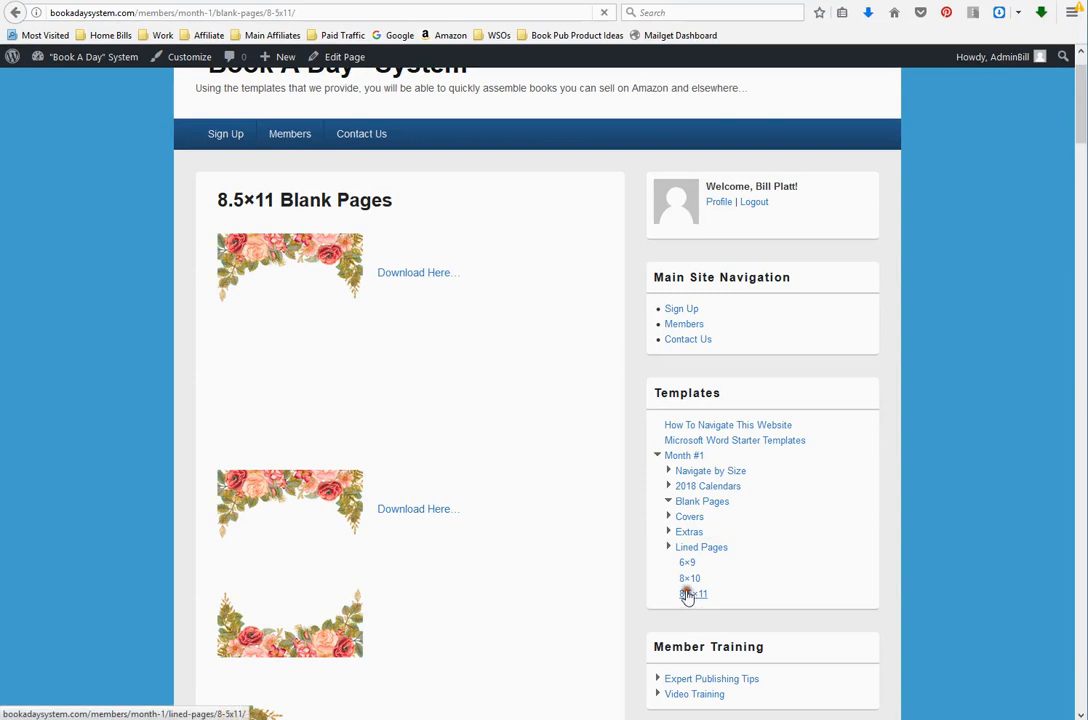
pyautogui.click(694, 594)
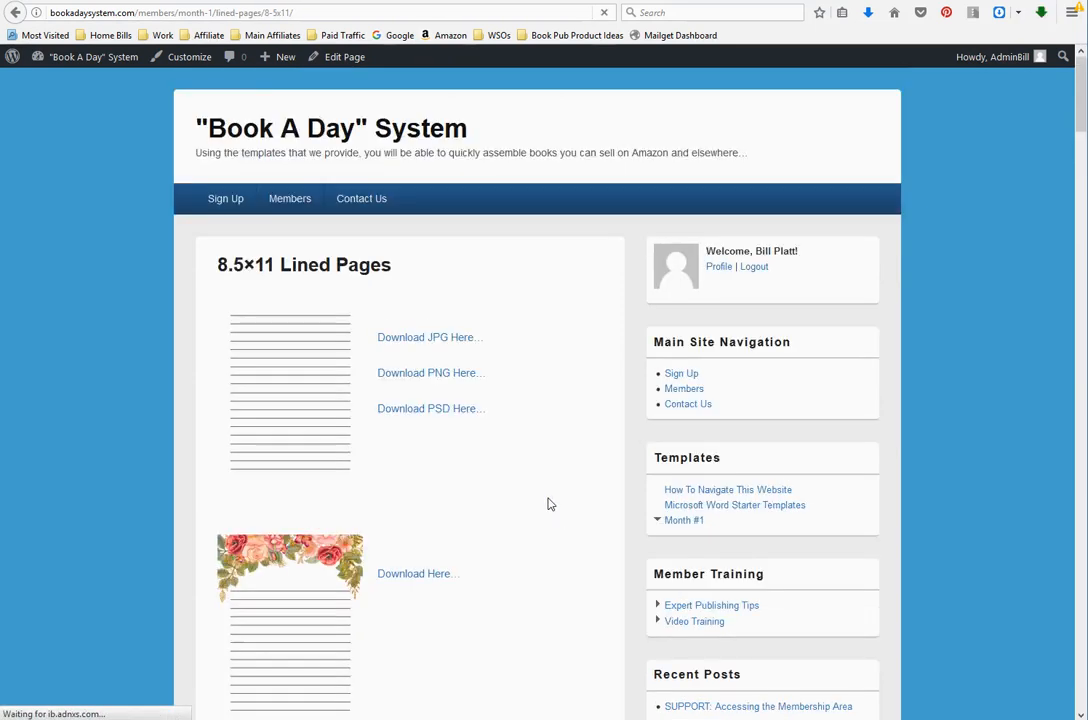
pyautogui.scroll(-3)
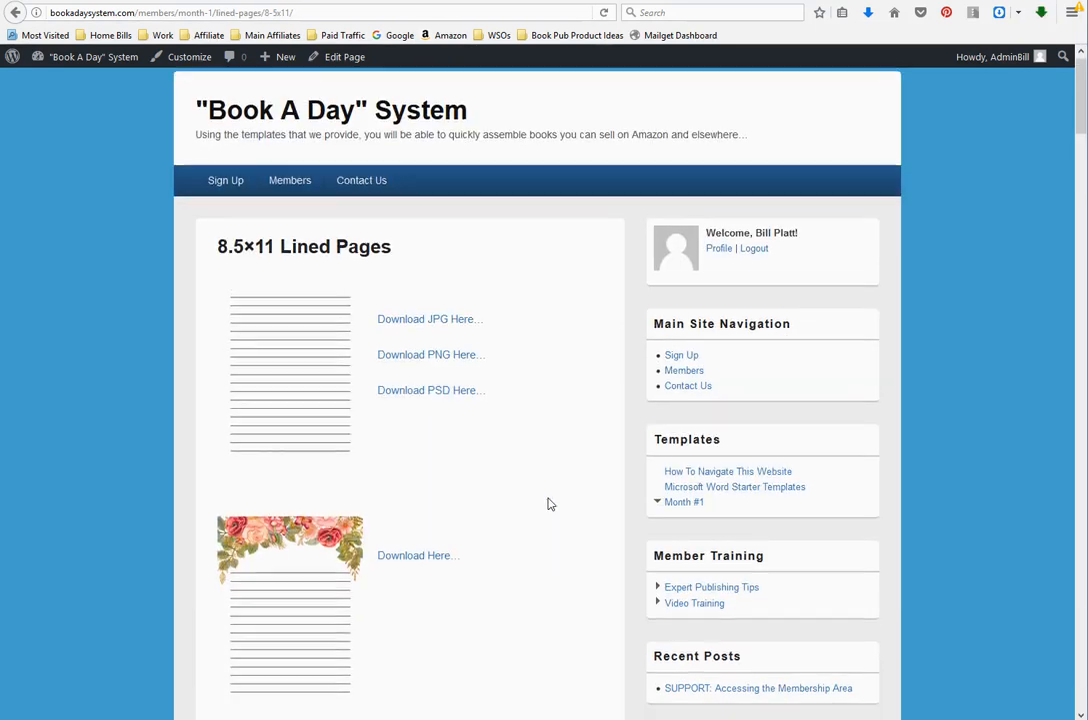
pyautogui.scroll(-3)
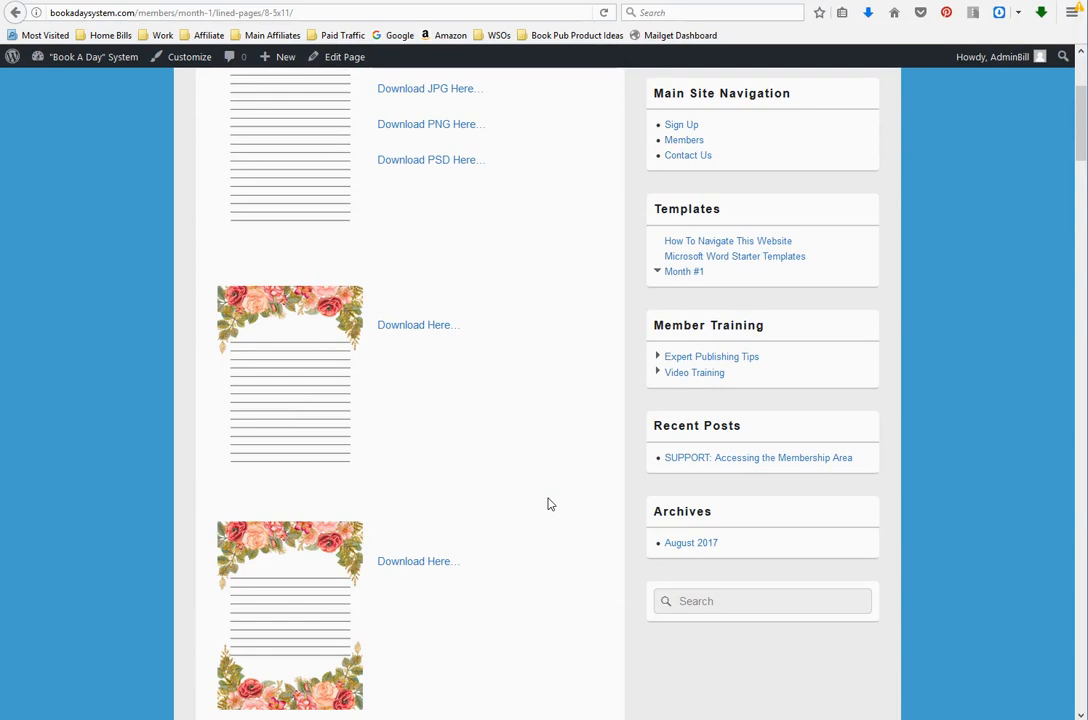
pyautogui.moveTo(511, 560)
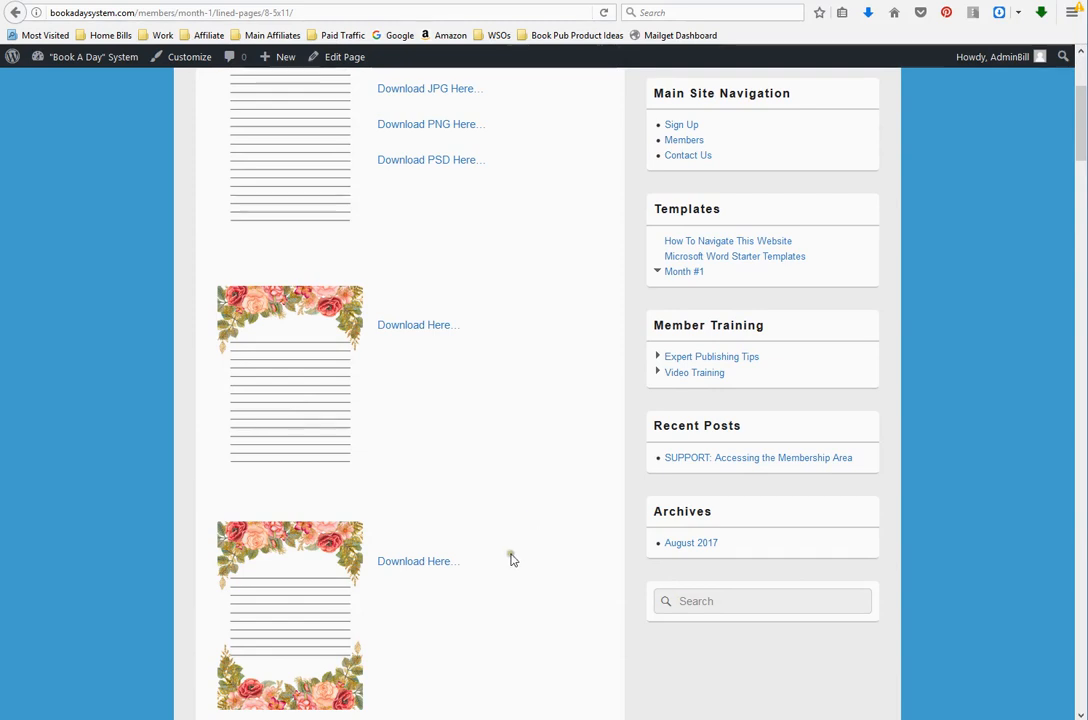
pyautogui.scroll(-3)
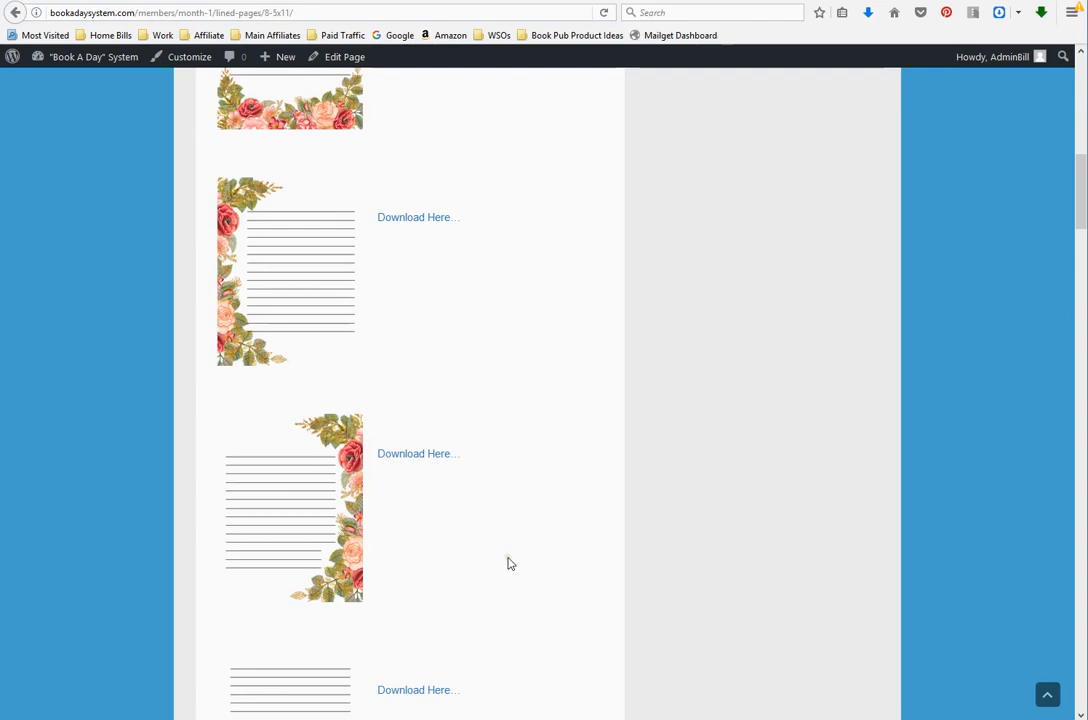
pyautogui.scroll(-3)
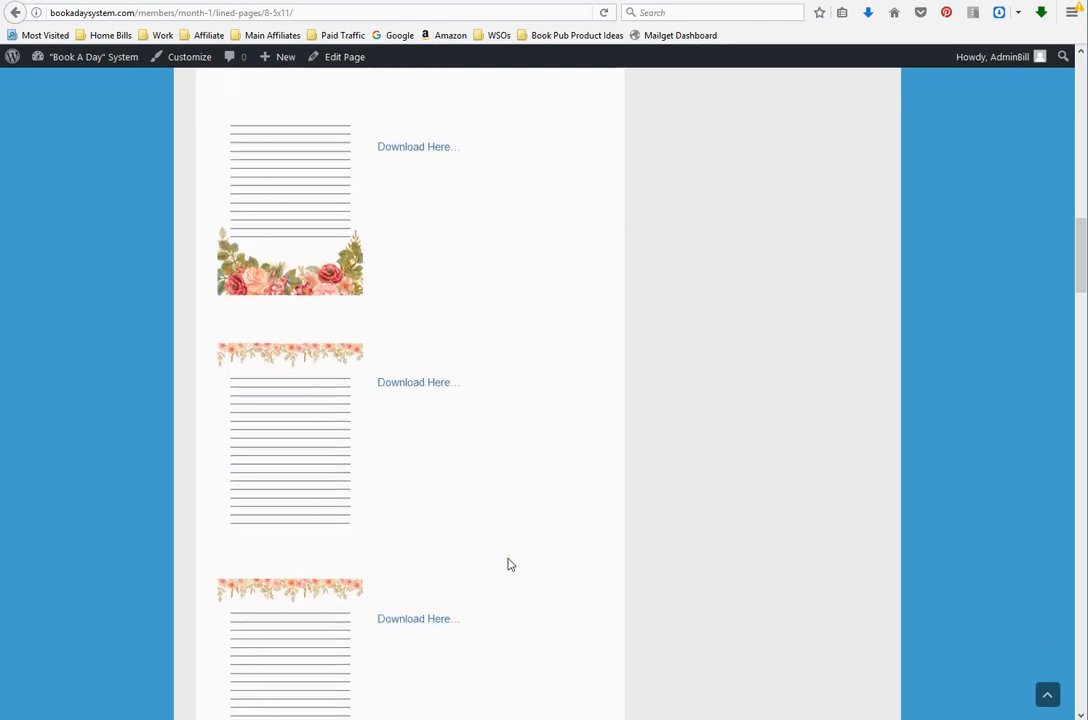
pyautogui.scroll(-3)
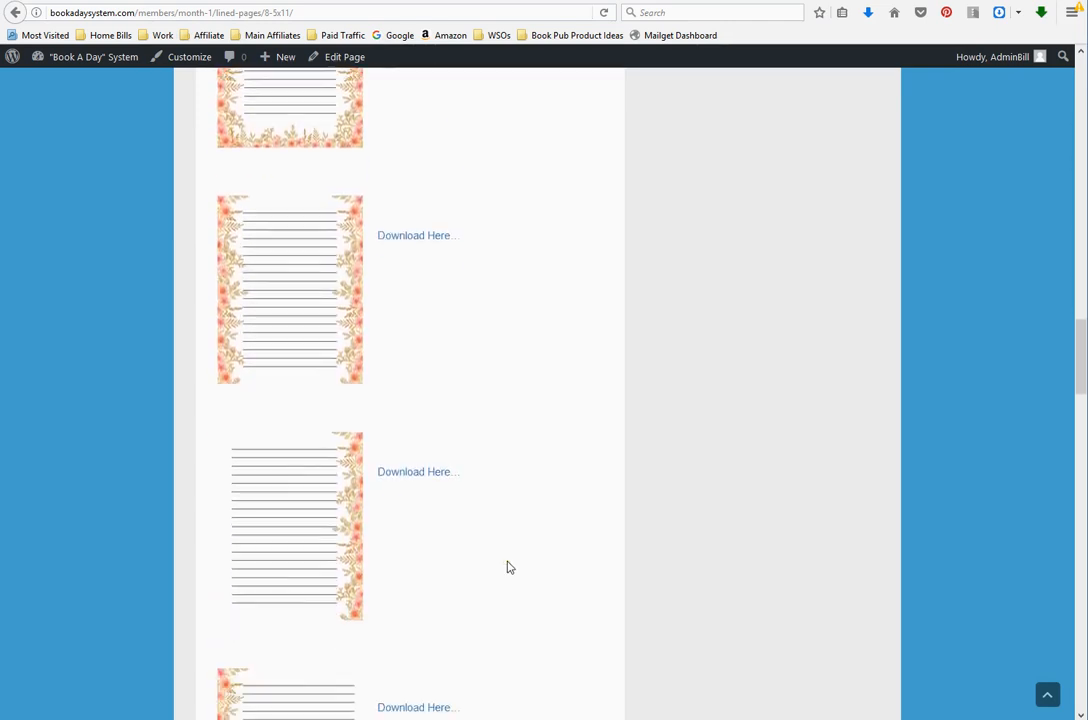
pyautogui.scroll(-3)
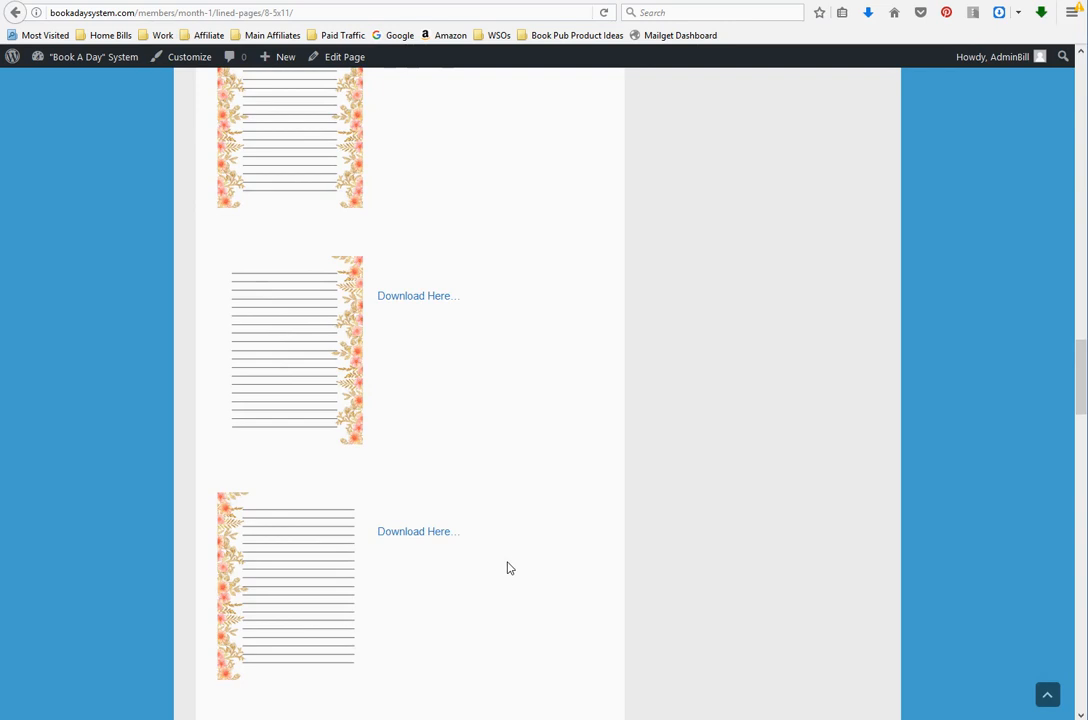
pyautogui.scroll(-3)
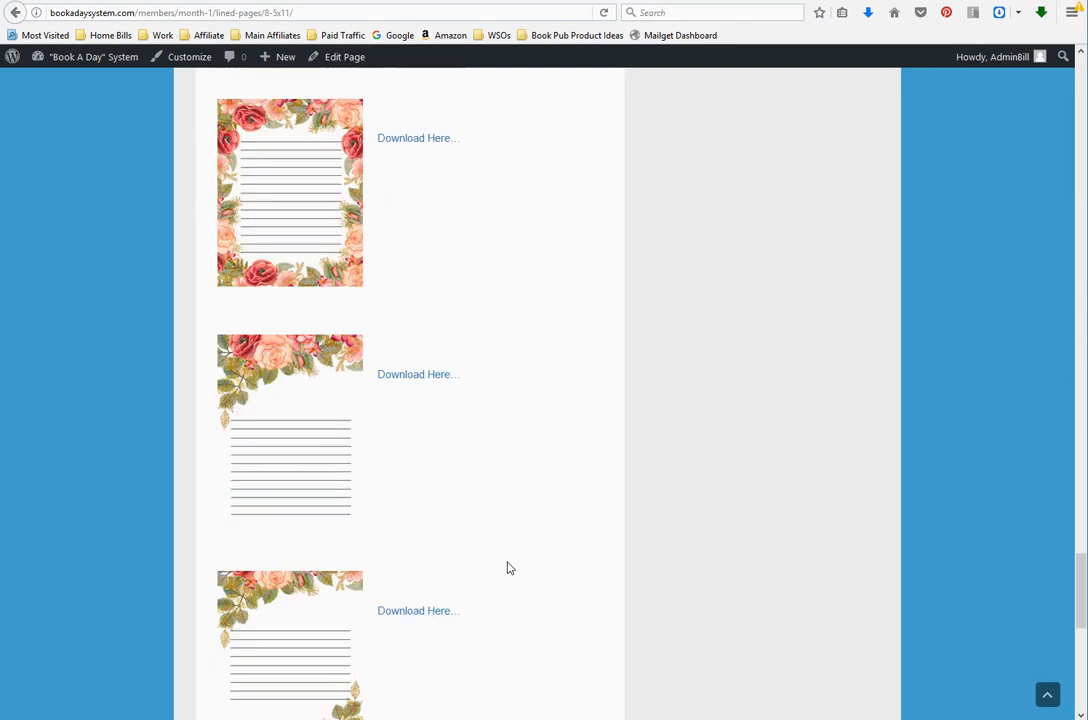
pyautogui.scroll(-3)
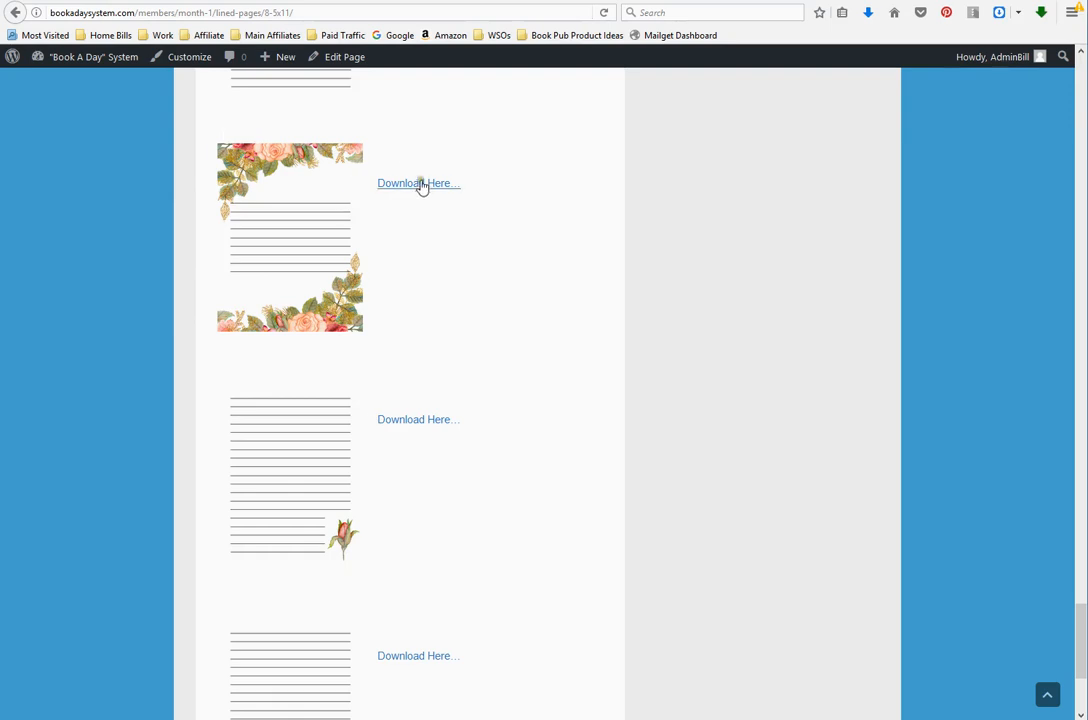
pyautogui.rightClick(418, 183)
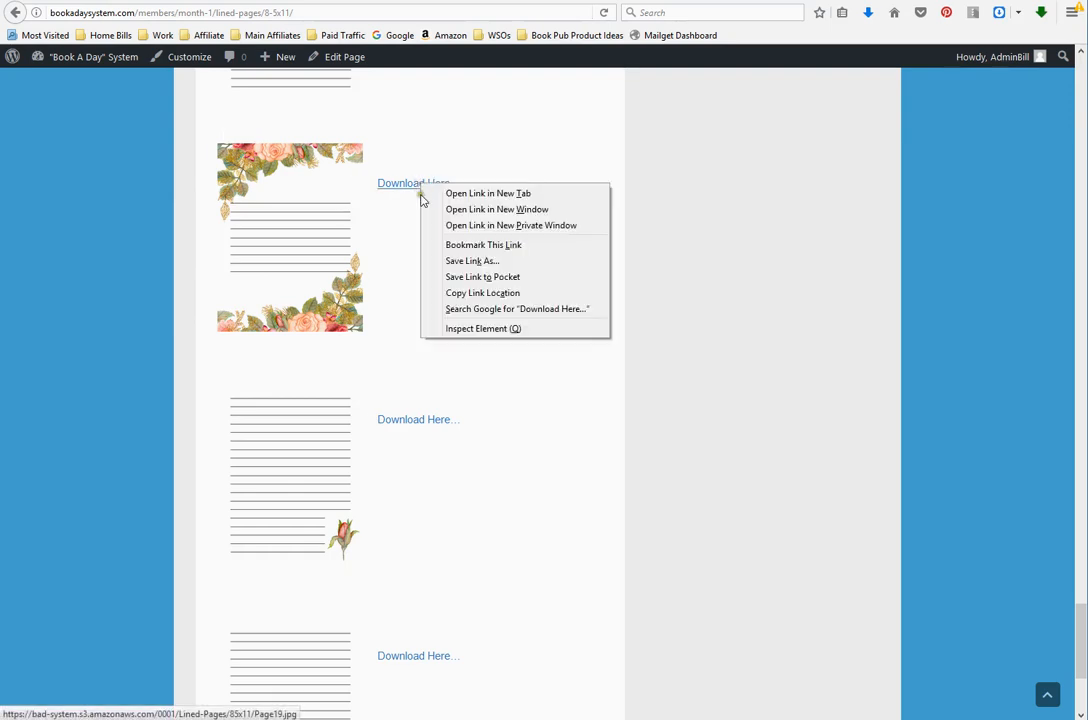
pyautogui.moveTo(471, 261)
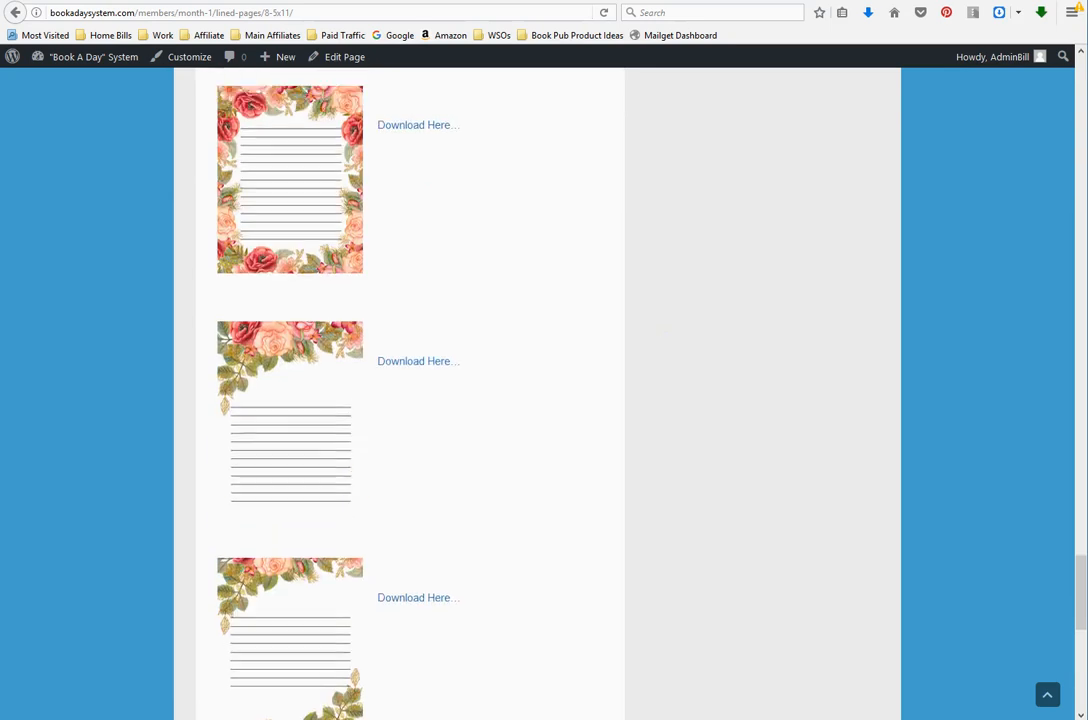
pyautogui.scroll(-3)
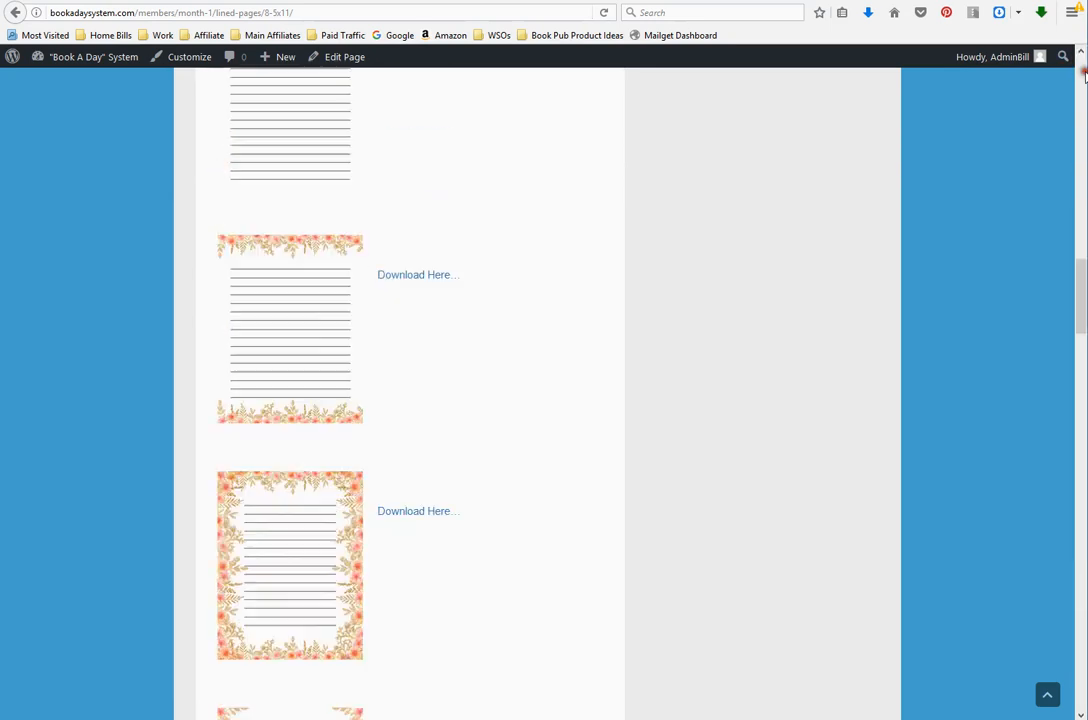
pyautogui.scroll(-3)
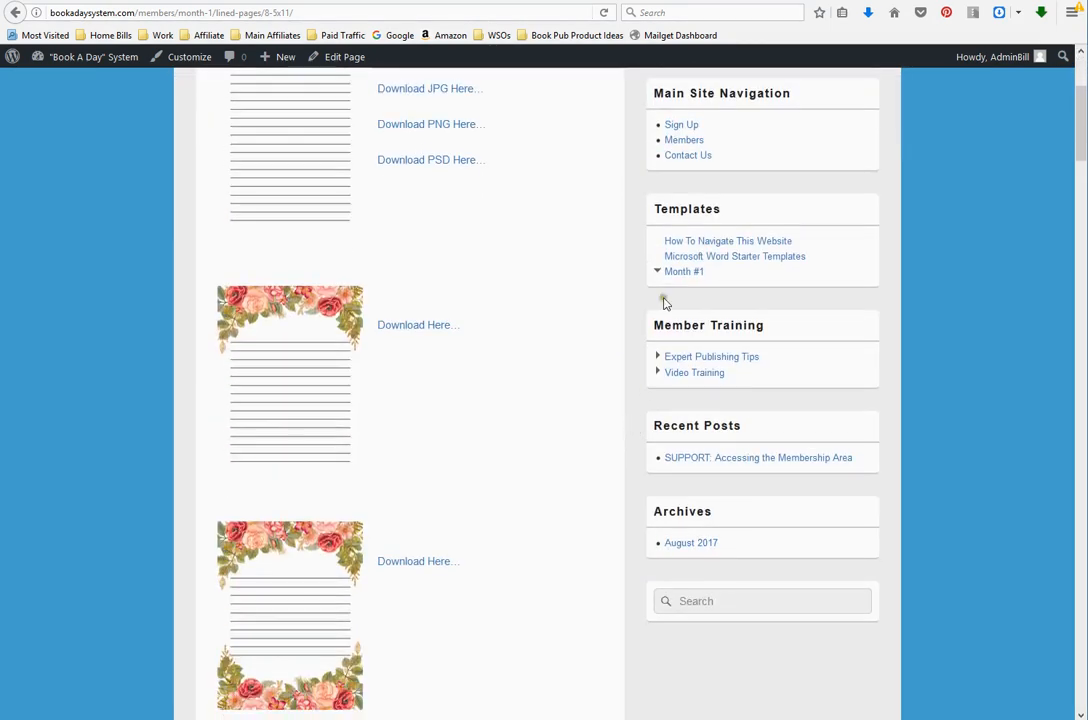
# Expand Month #1 in the Templates widget, revealing Extras in 6×9, 8×10 and 8.5×11
pyautogui.click(684, 271)
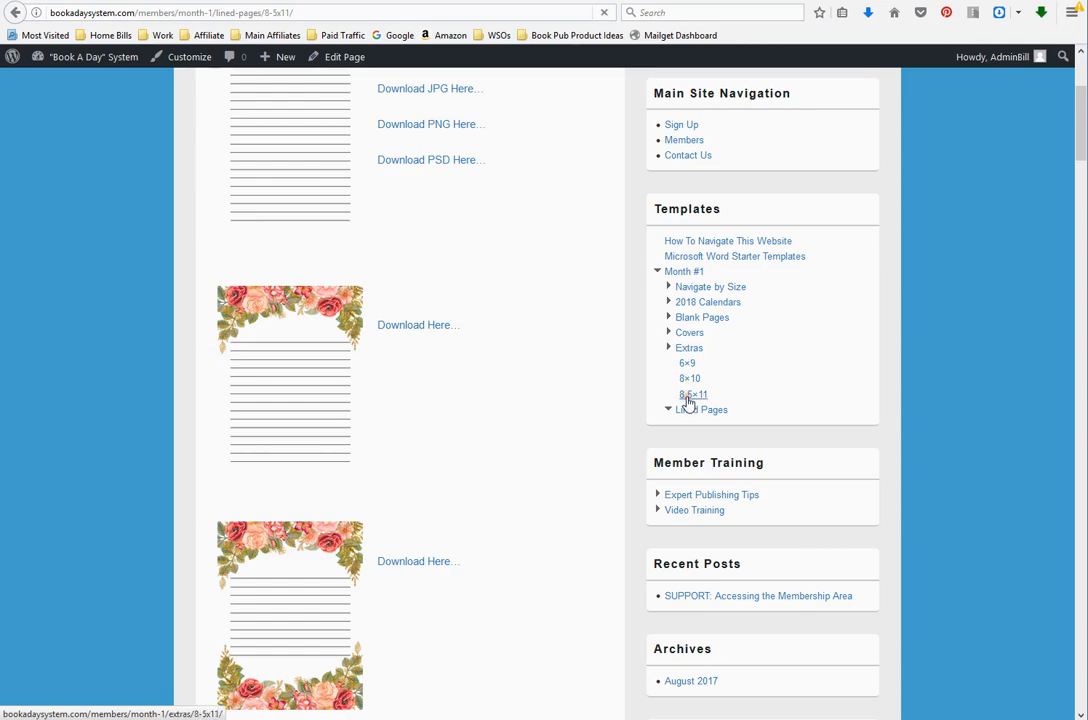
# Open the 8.5×11 Extras page and scroll through the to-do and meal planner pages
pyautogui.click(693, 394)
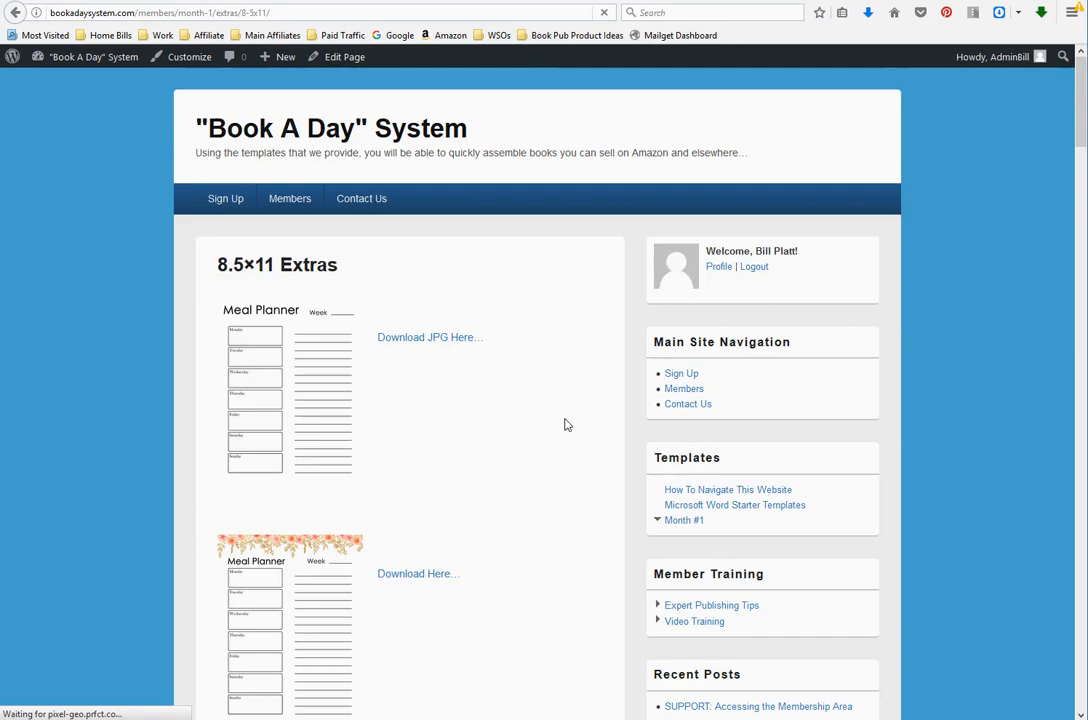
pyautogui.scroll(-3)
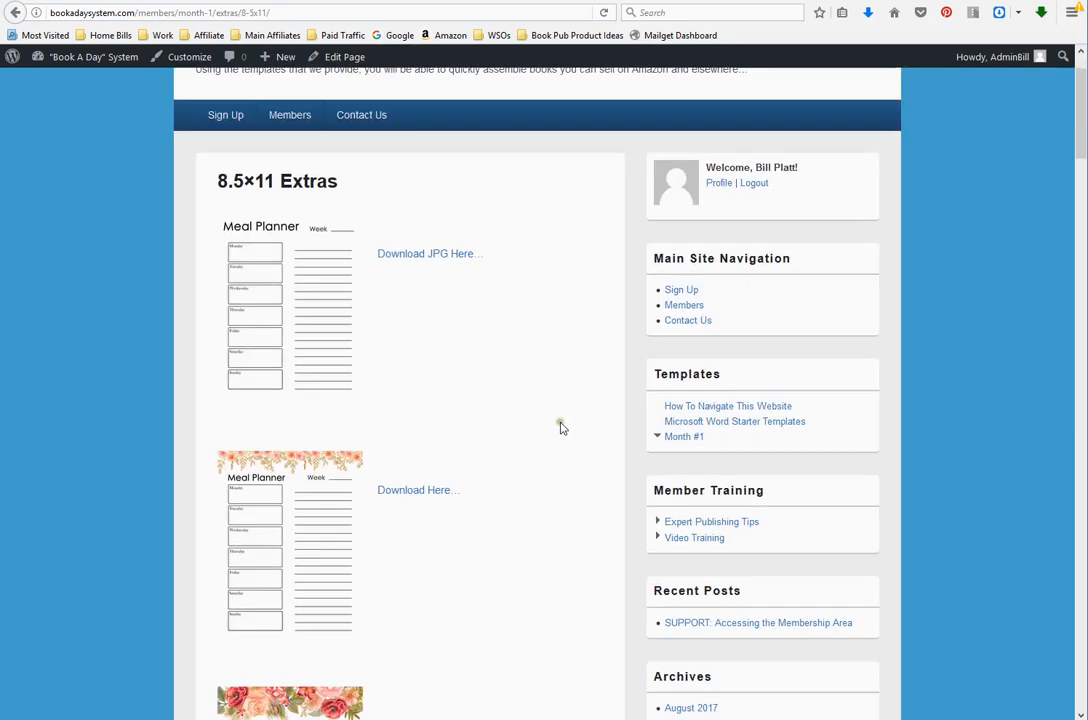
pyautogui.scroll(-3)
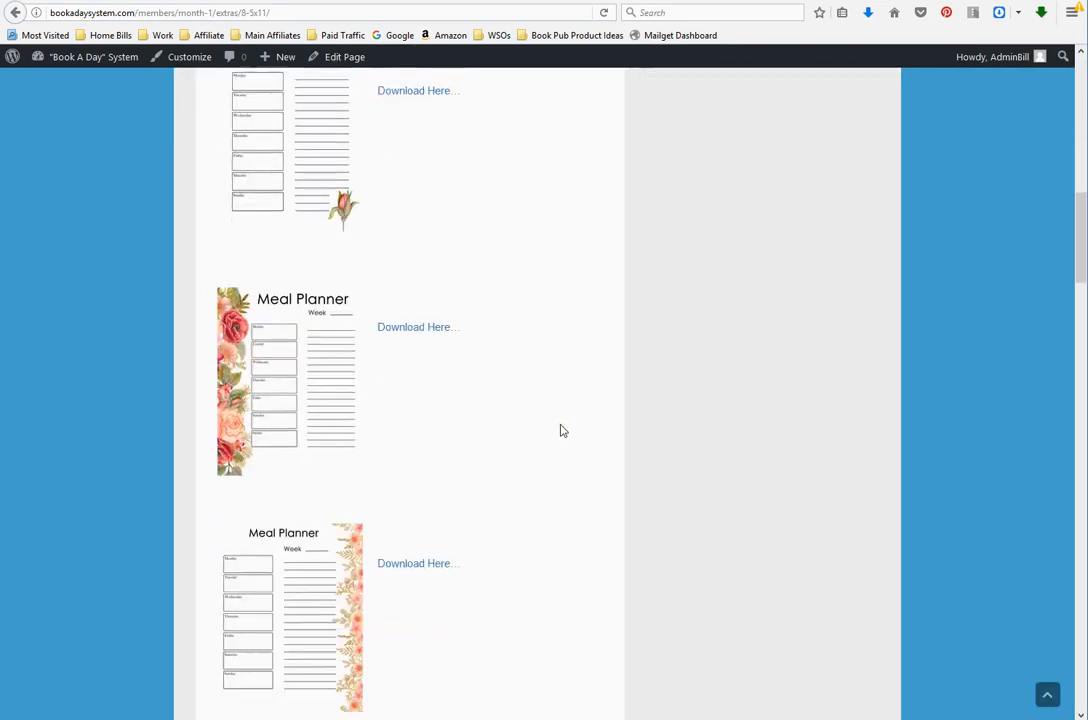
pyautogui.scroll(-3)
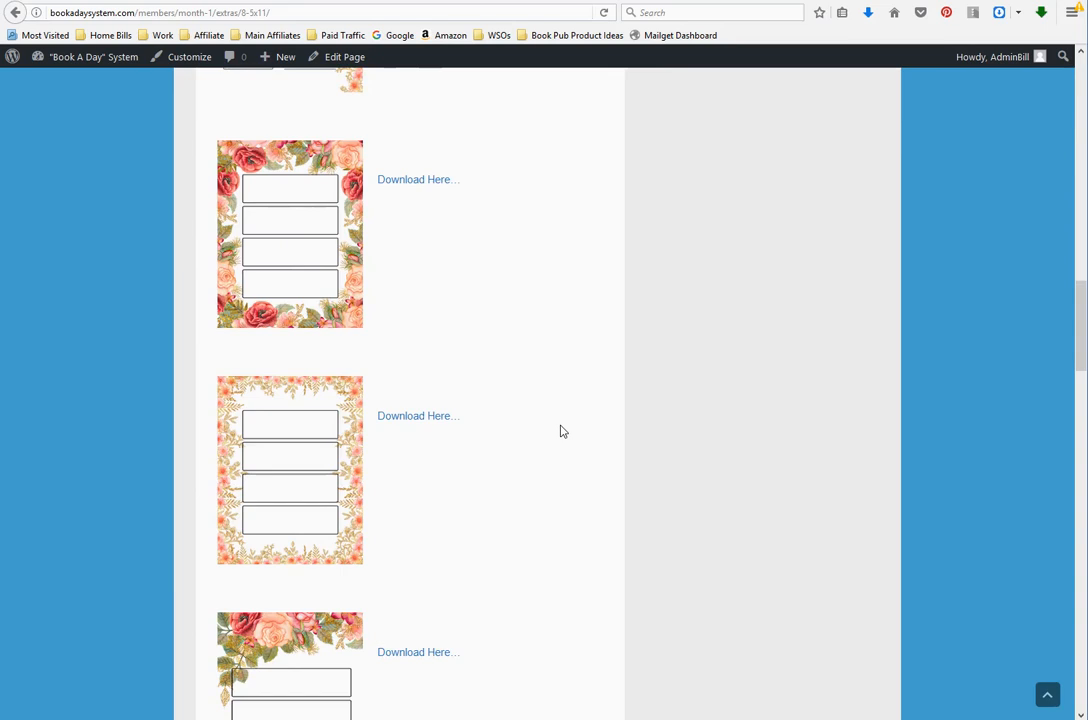
pyautogui.scroll(-3)
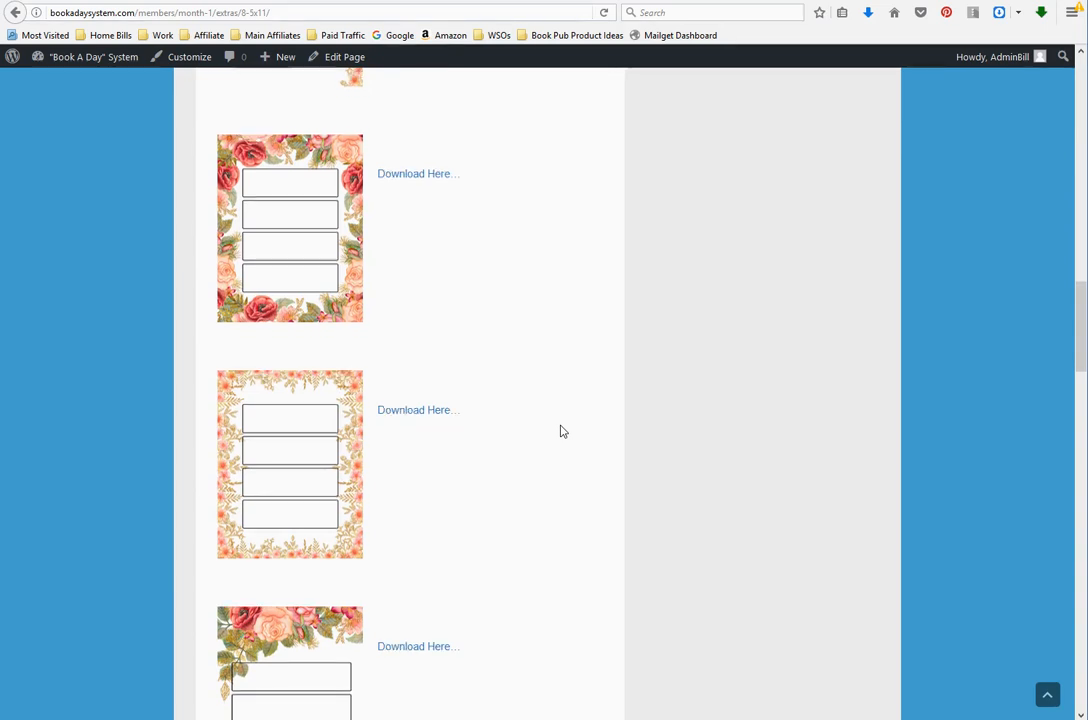
pyautogui.scroll(-3)
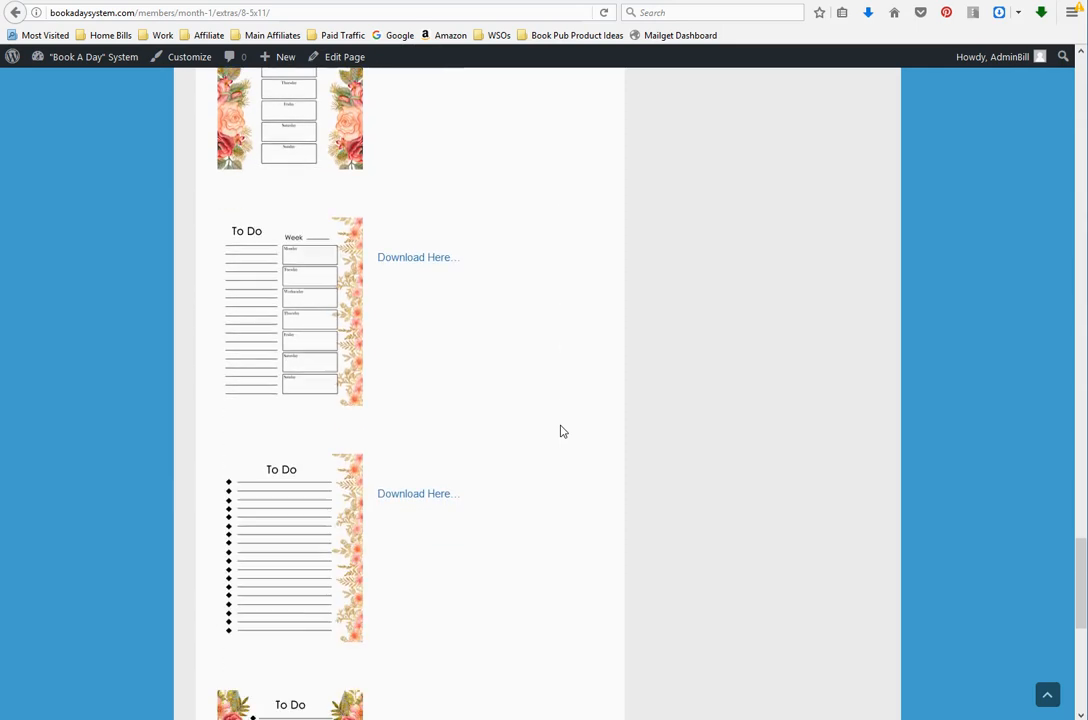
pyautogui.scroll(-3)
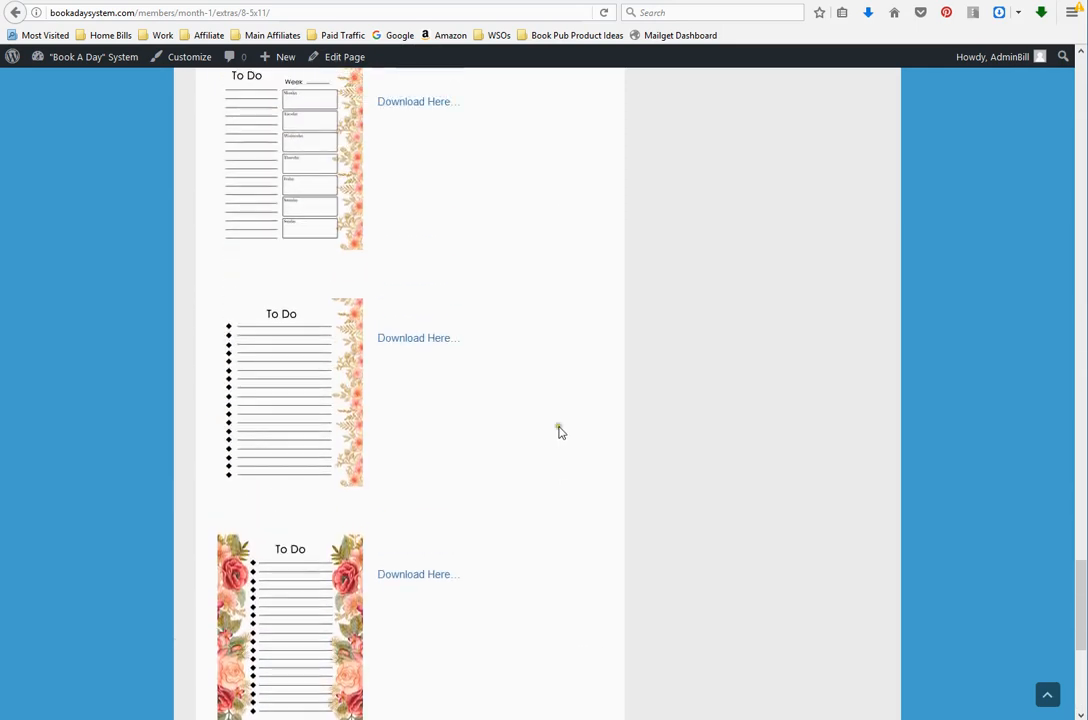
# Check the To Do page Download Here link options, dismiss them, and keep scrolling
pyautogui.rightClick(414, 337)
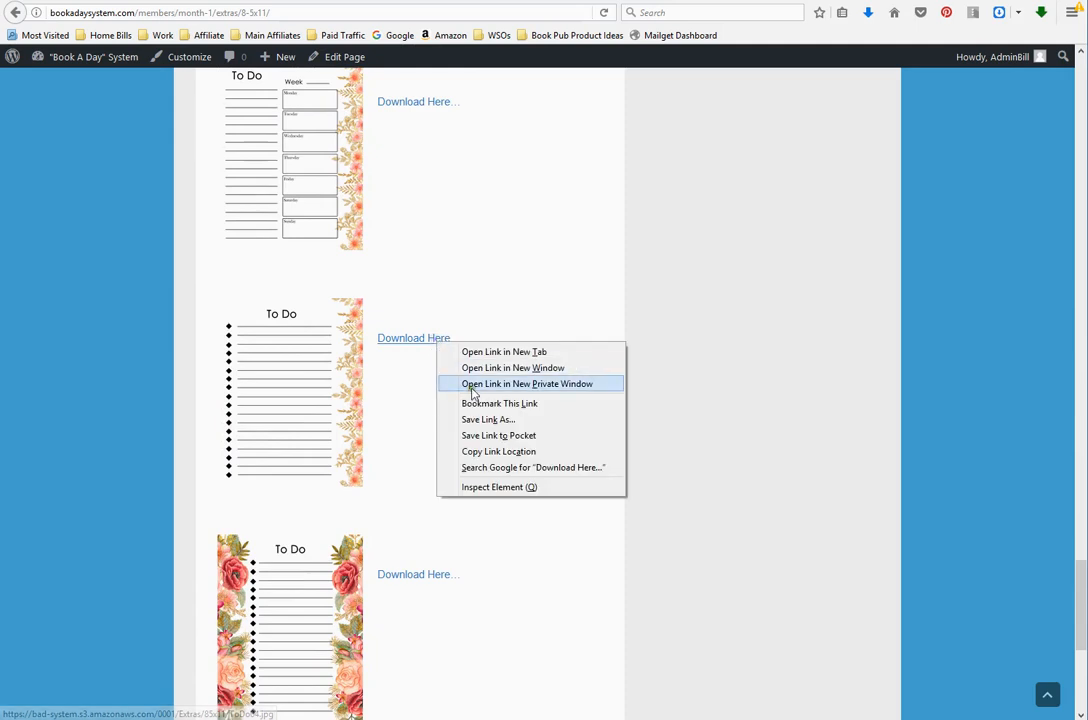
pyautogui.click(790, 318)
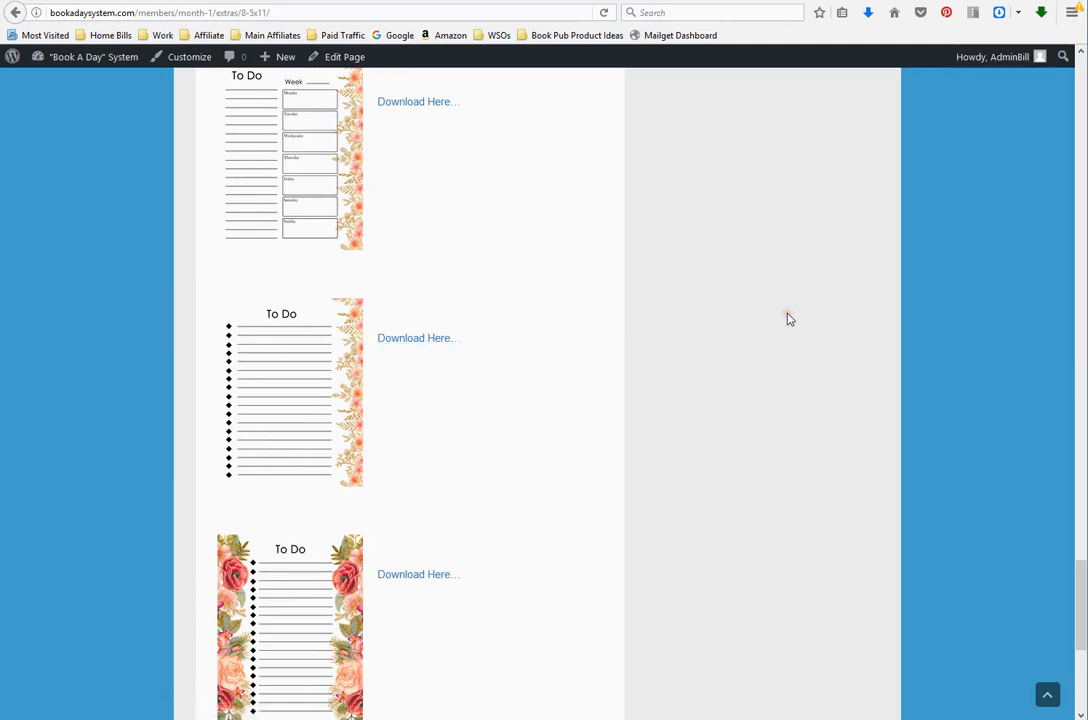
pyautogui.scroll(-3)
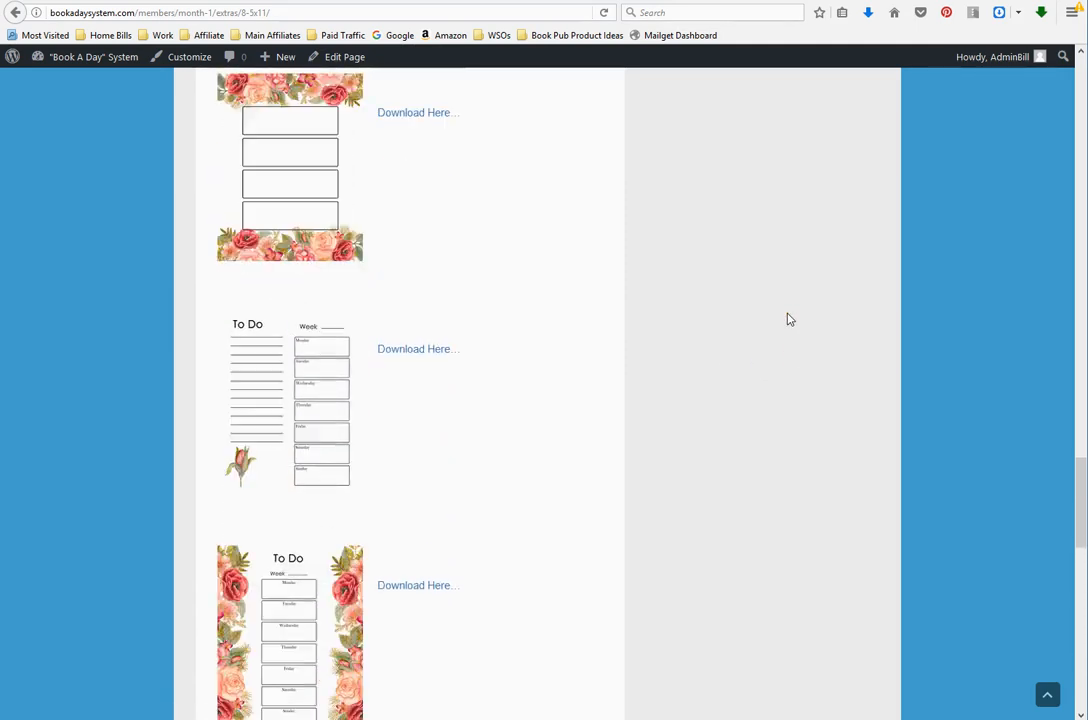
pyautogui.scroll(-3)
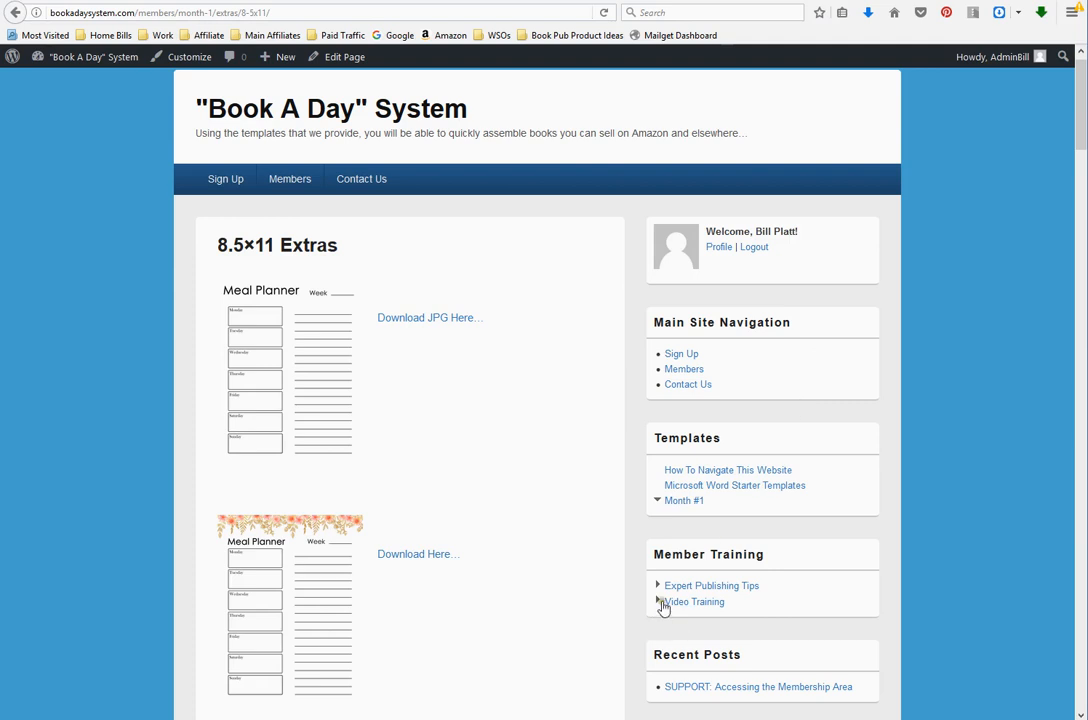
# Expand the Video Training arrow in Member Training while the 8.5×11 Extras page stays open
pyautogui.click(658, 601)
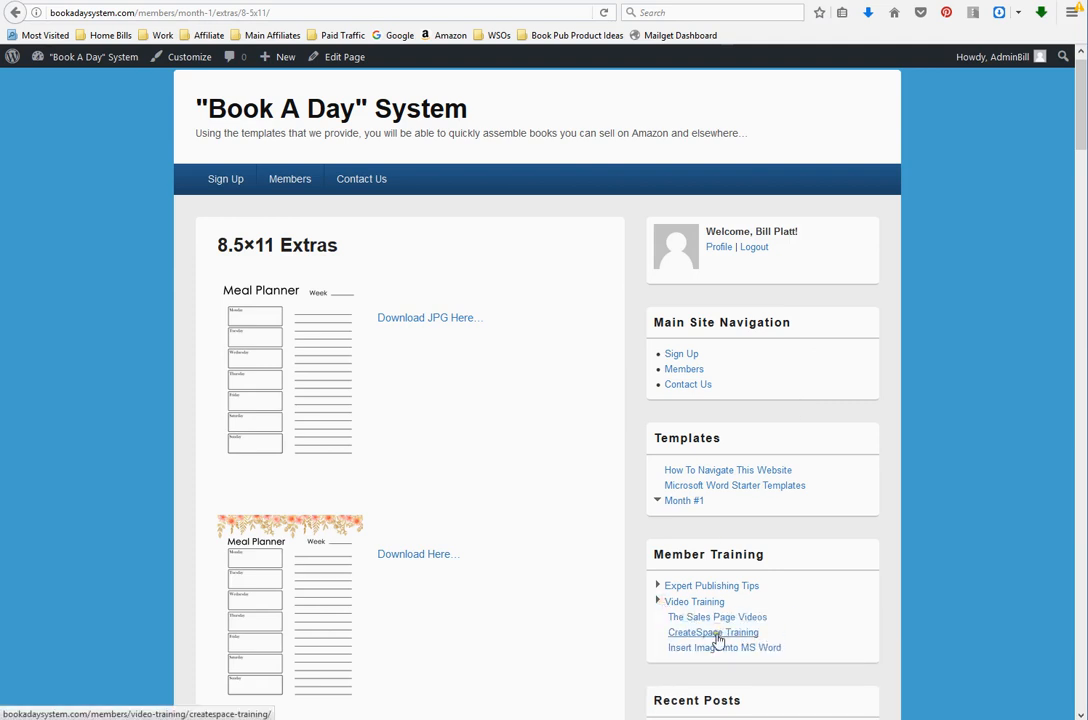
pyautogui.moveTo(720, 655)
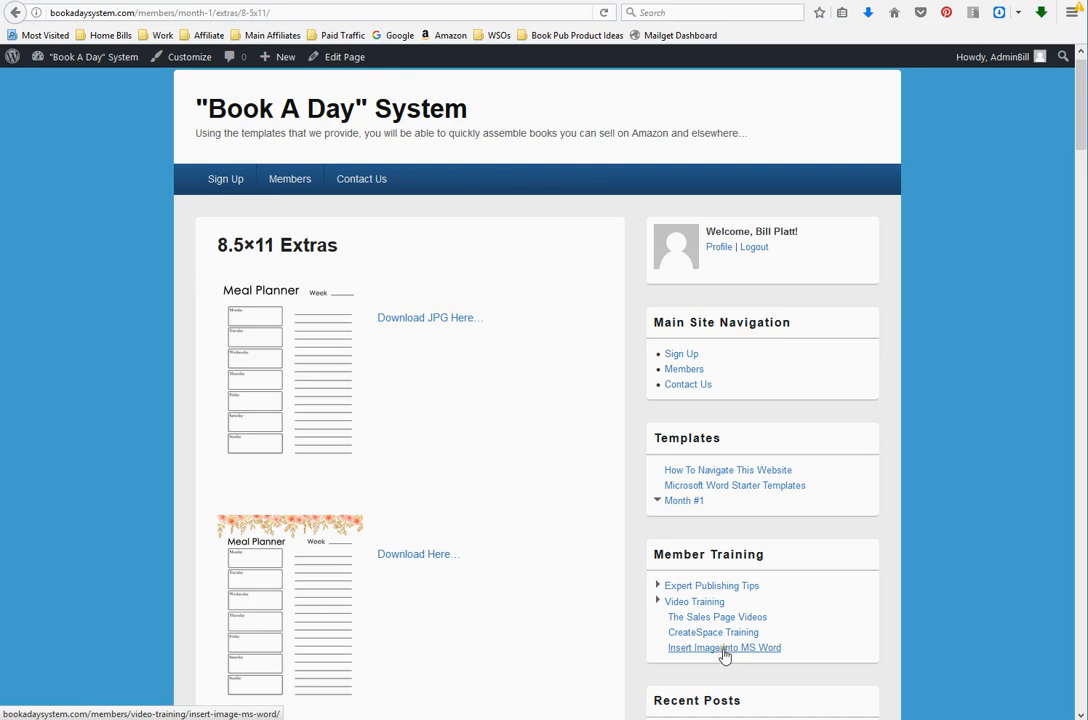
pyautogui.moveTo(765, 496)
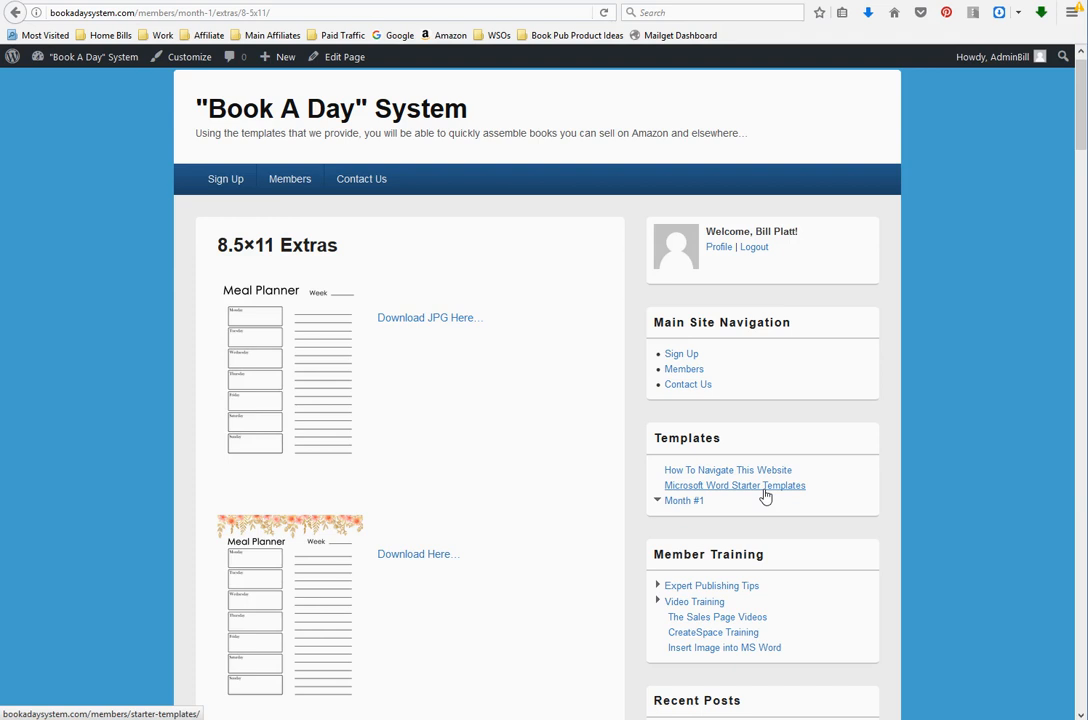
pyautogui.moveTo(822, 532)
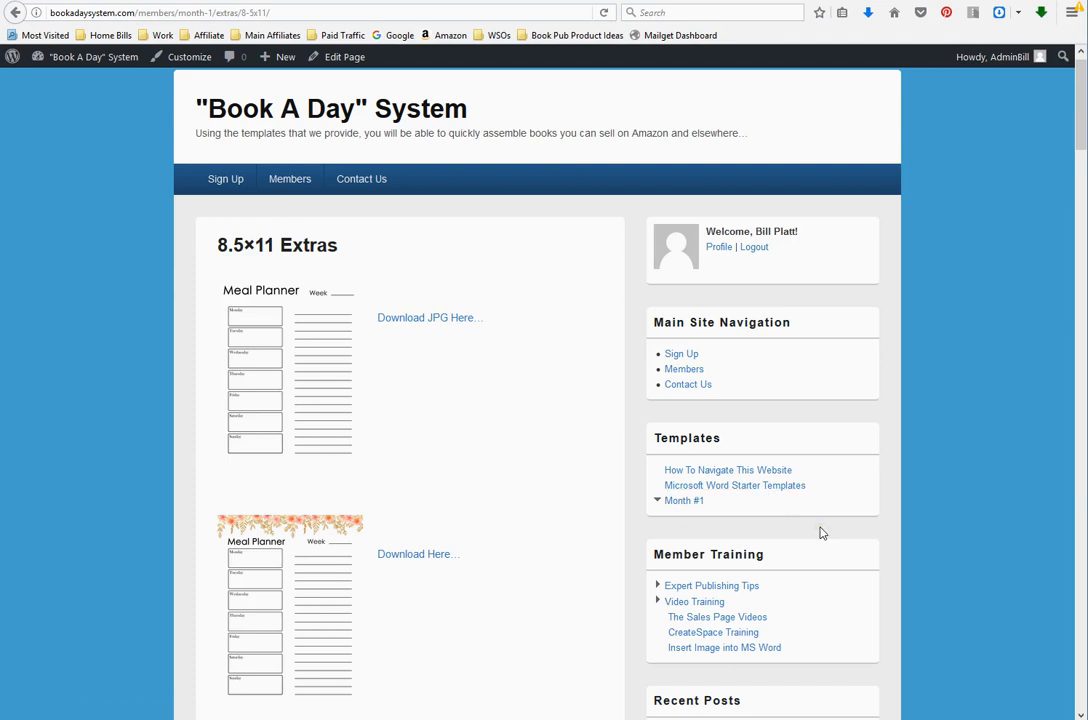